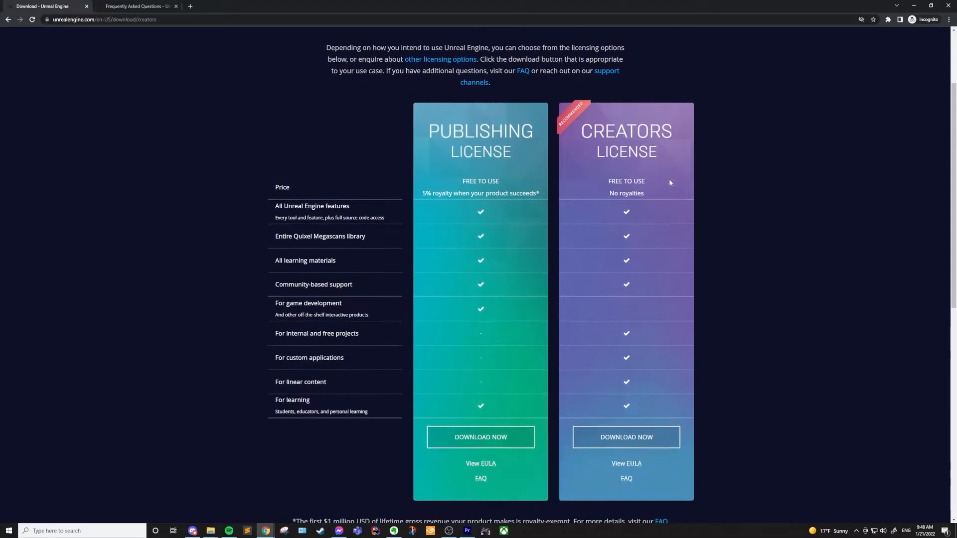
pyautogui.moveTo(867, 215)
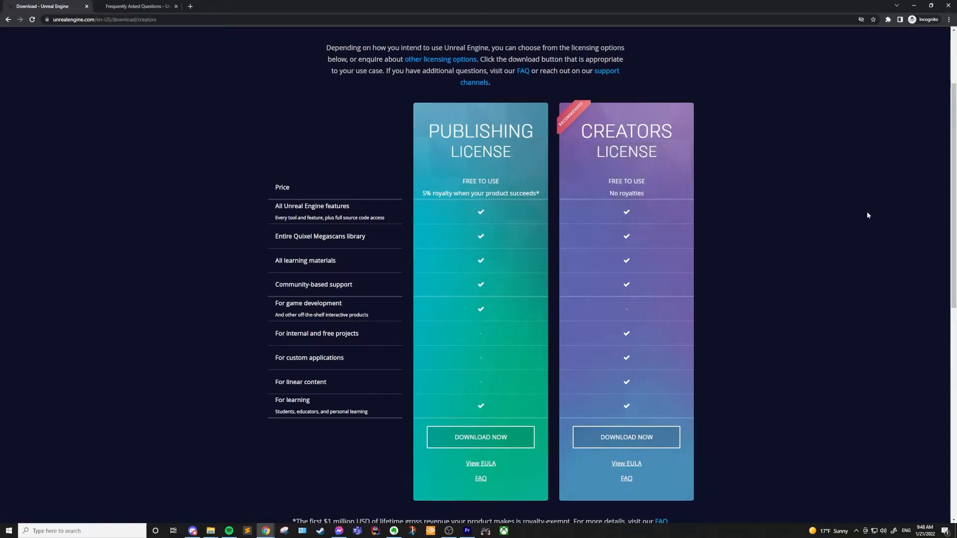
pyautogui.moveTo(730, 496)
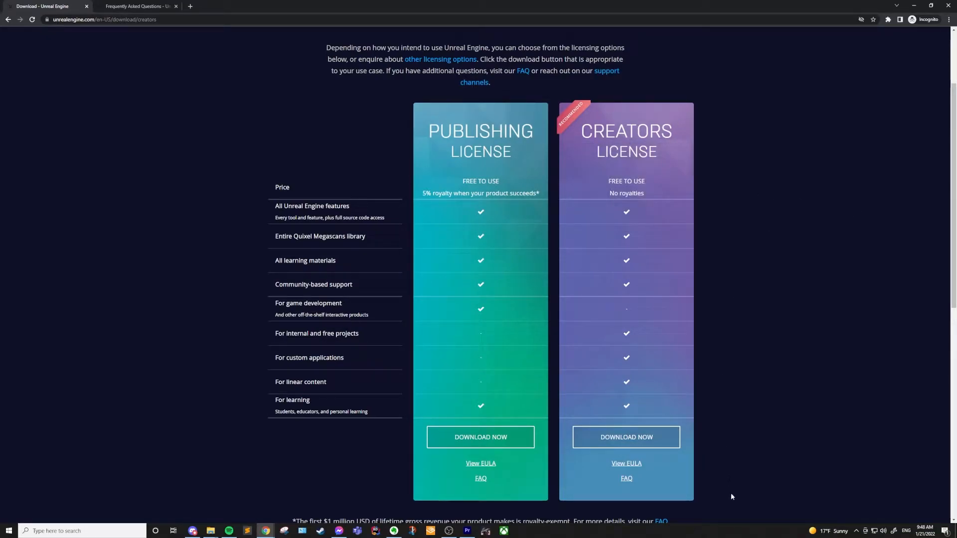
# Scroll through the Publishing versus Creators license comparison table on the download page
pyautogui.scroll(-3)
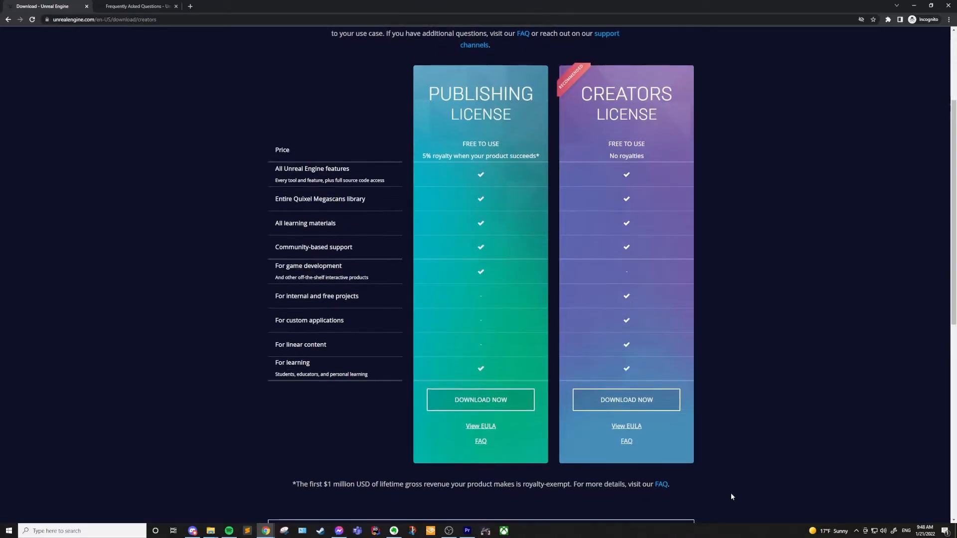
pyautogui.scroll(3)
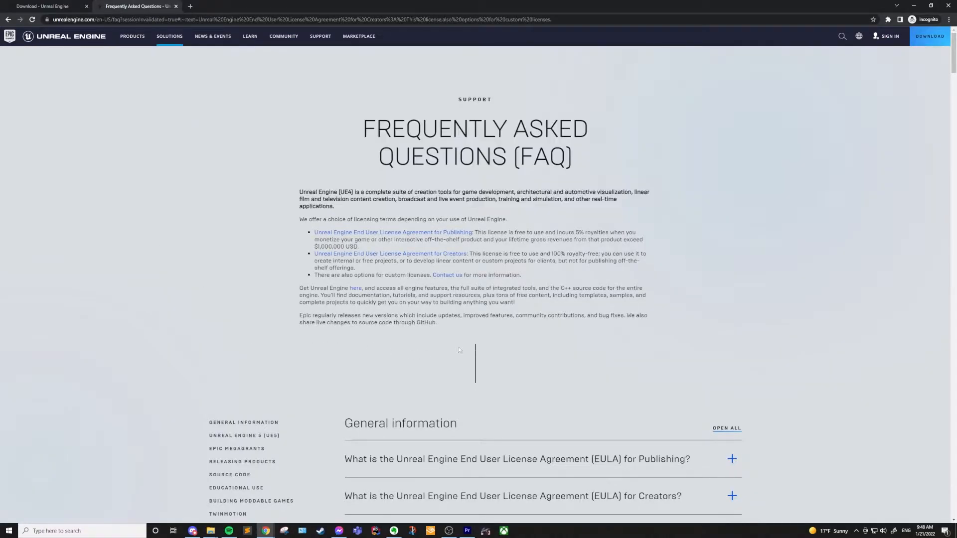
# Expand and read the Creators EULA answer, collapse it, and return to the download page
pyautogui.scroll(-3)
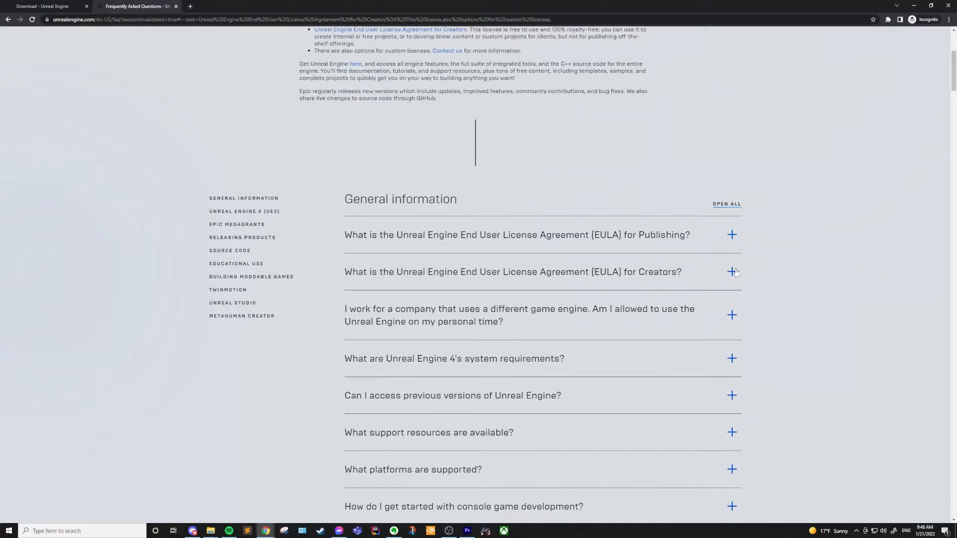
pyautogui.click(731, 271)
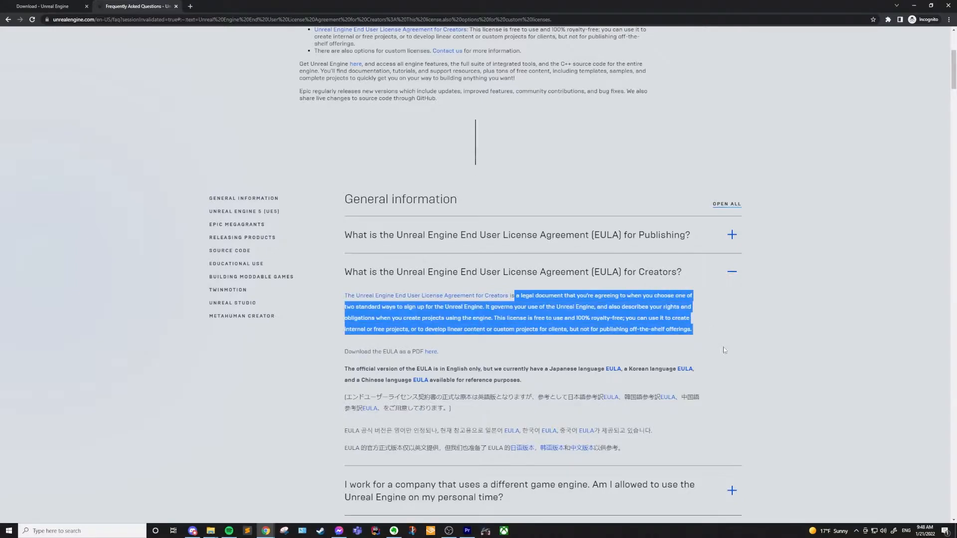
pyautogui.moveTo(746, 346)
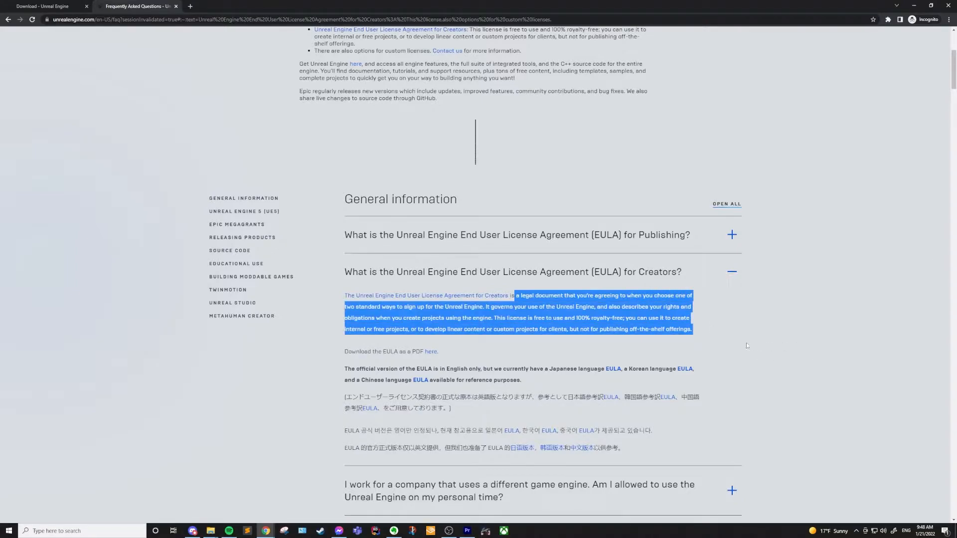
pyautogui.click(738, 305)
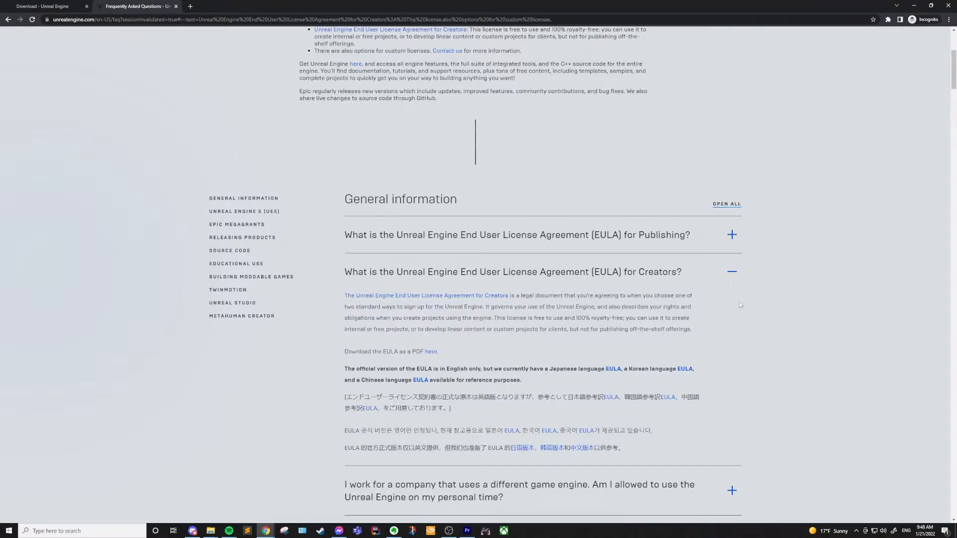
pyautogui.click(731, 271)
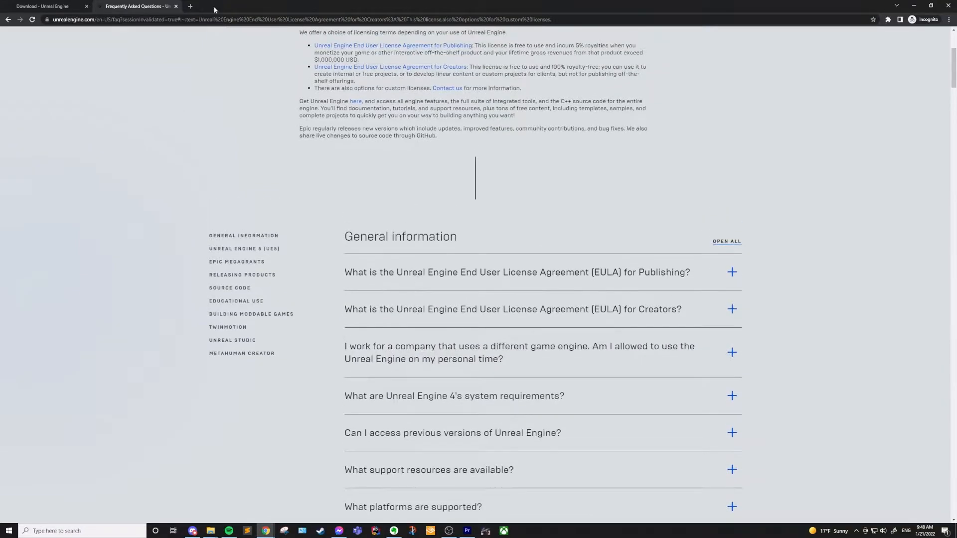
pyautogui.click(46, 6)
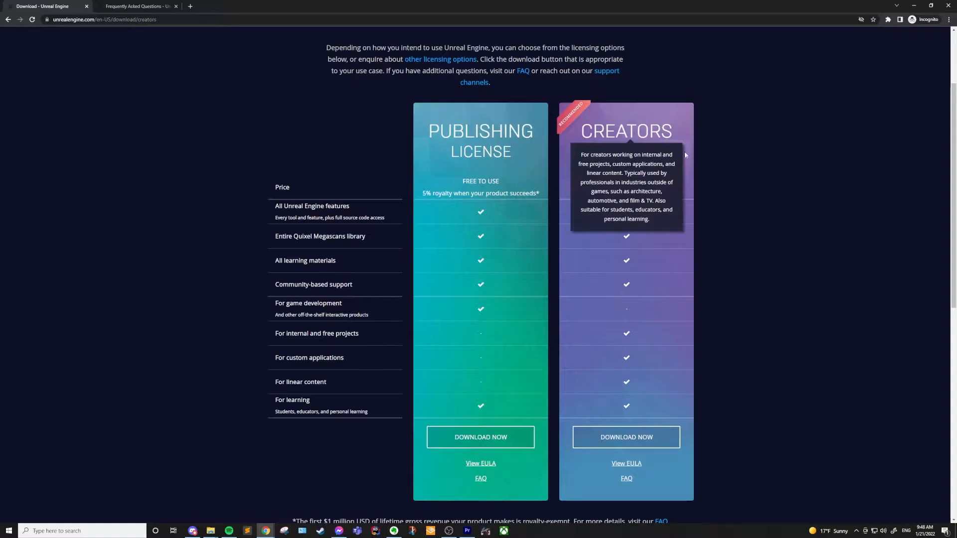
# Open Other Licensing Options, view the Custom License versus Enterprise Program table, then return to downloads
pyautogui.scroll(3)
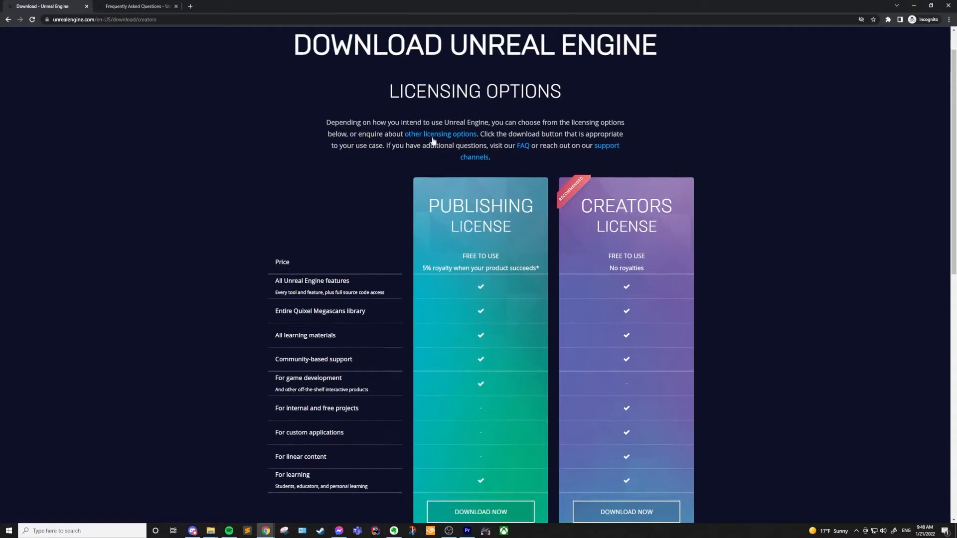
pyautogui.click(439, 133)
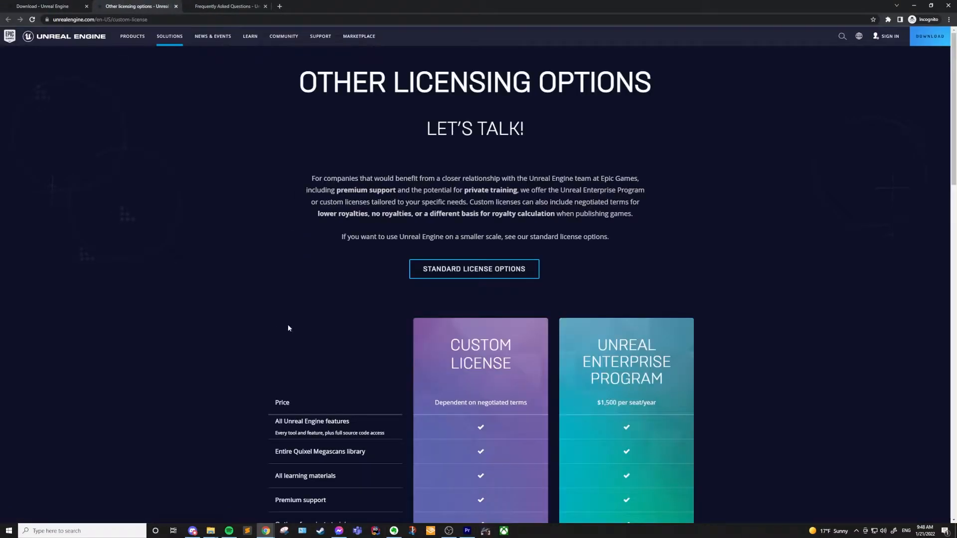
pyautogui.scroll(-3)
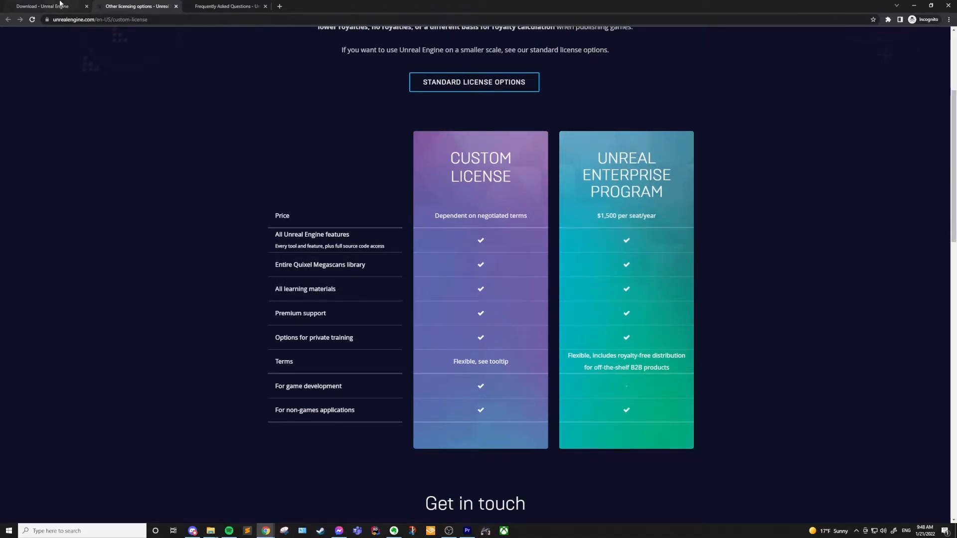
pyautogui.click(43, 5)
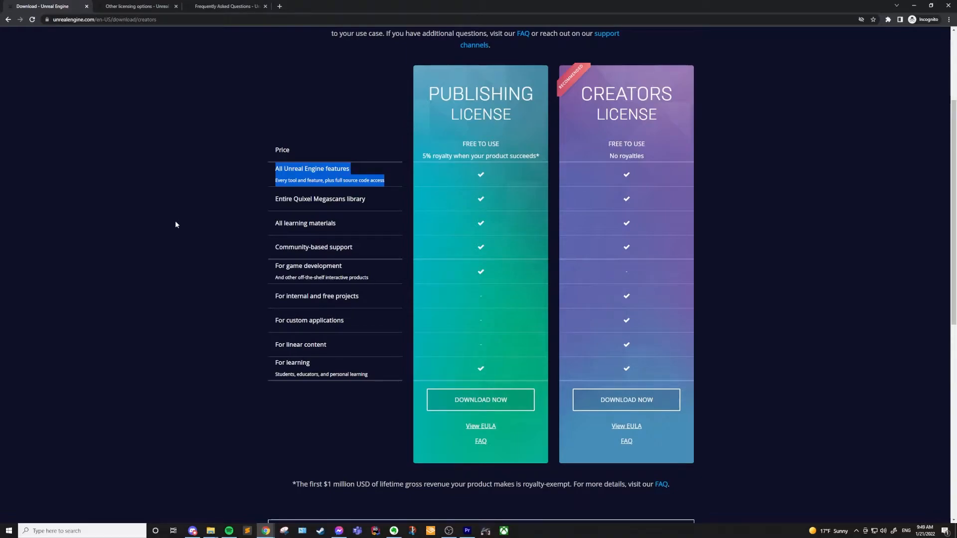
pyautogui.click(320, 198)
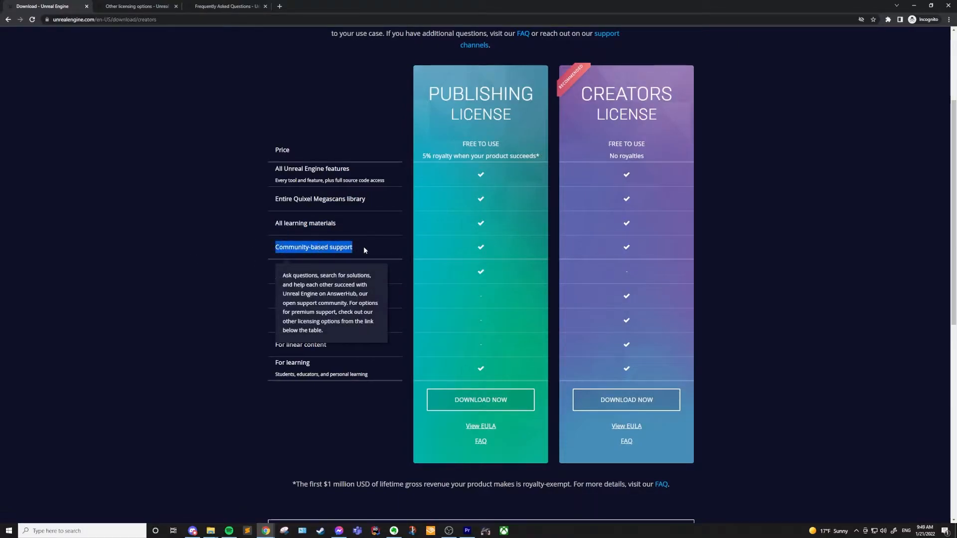
pyautogui.moveTo(162, 325)
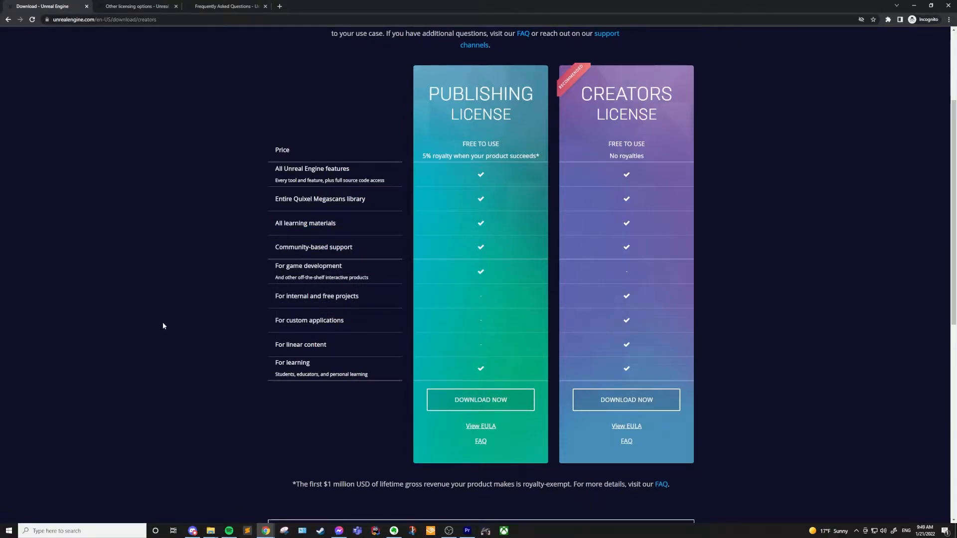
pyautogui.moveTo(566, 313)
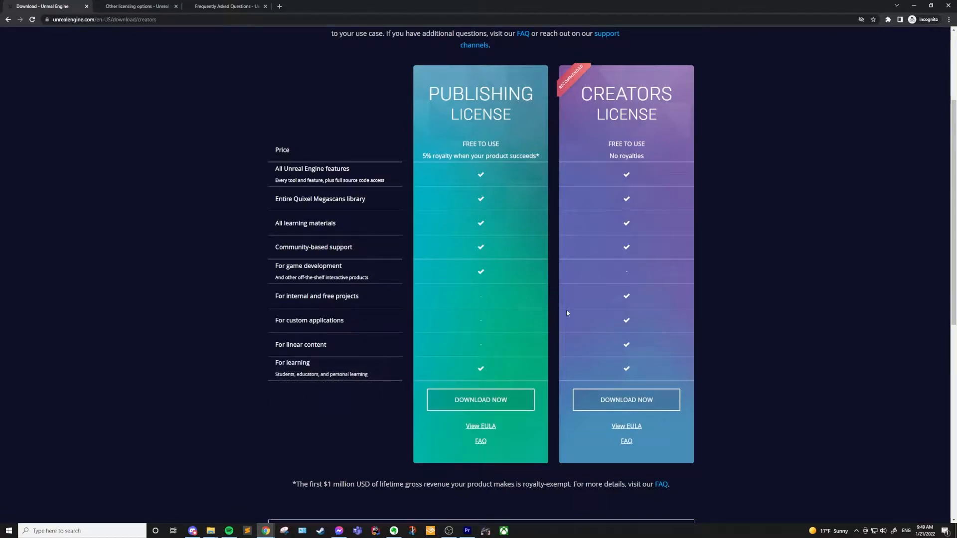
pyautogui.moveTo(642, 282)
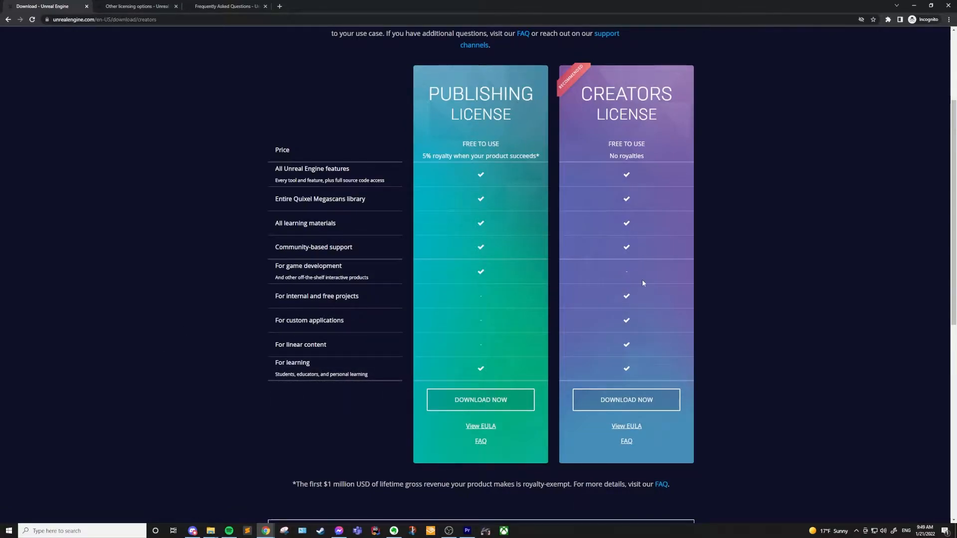
pyautogui.moveTo(245, 369)
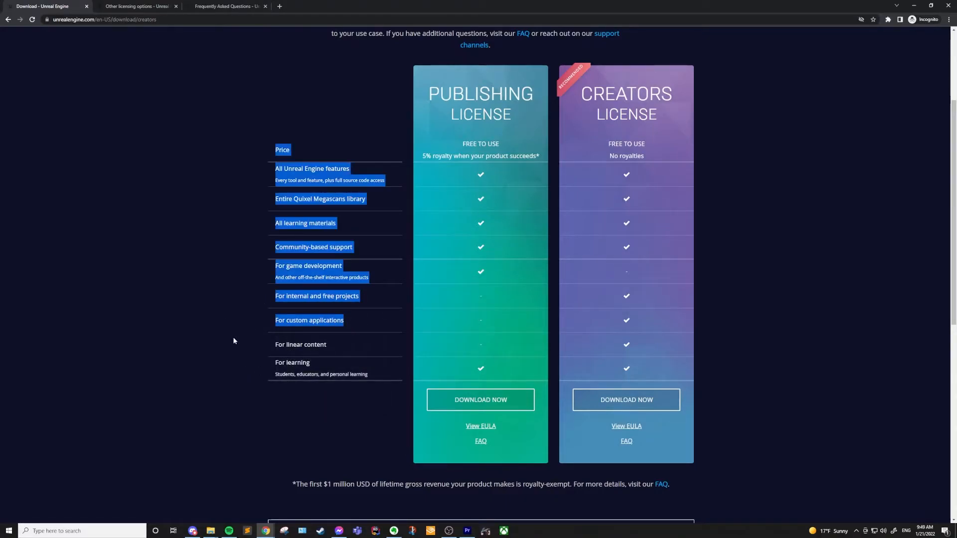
pyautogui.click(232, 414)
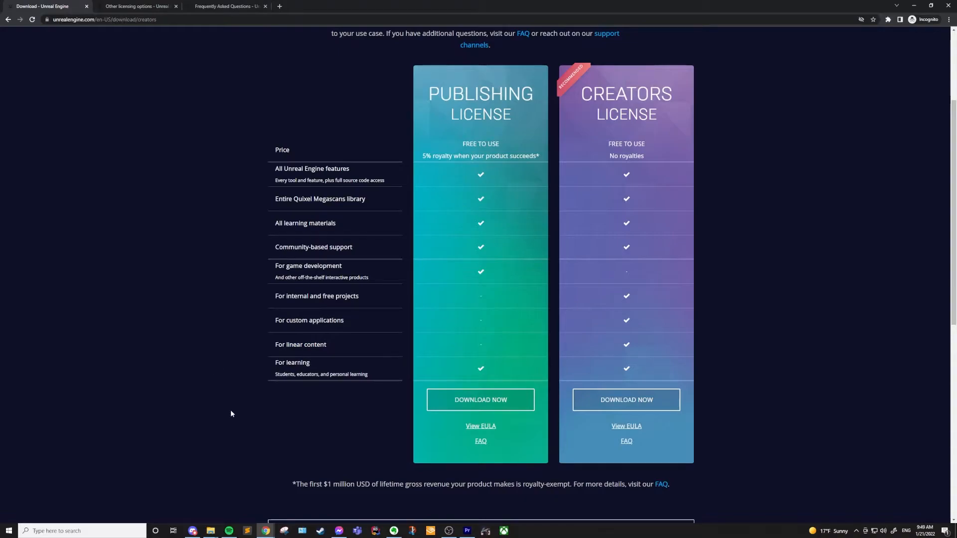
pyautogui.moveTo(272, 386)
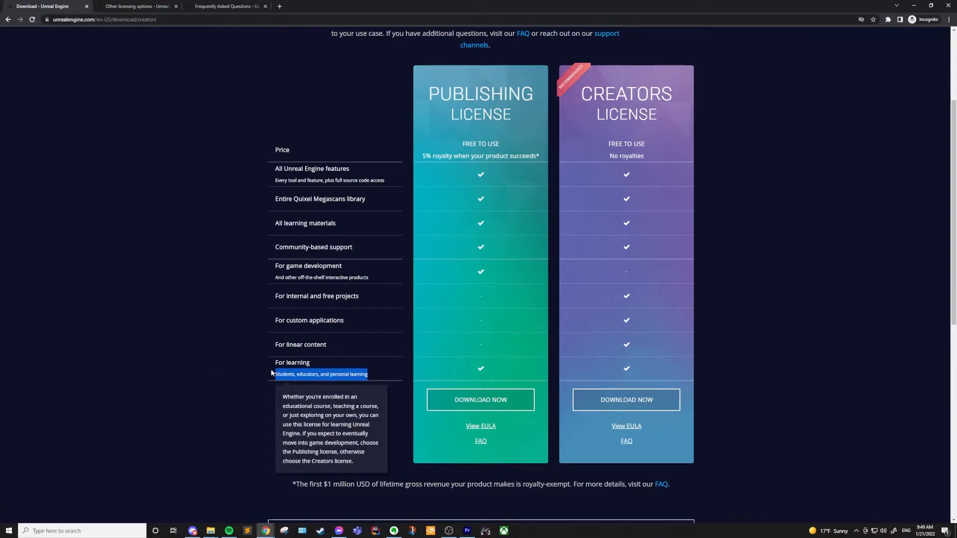
pyautogui.moveTo(862, 393)
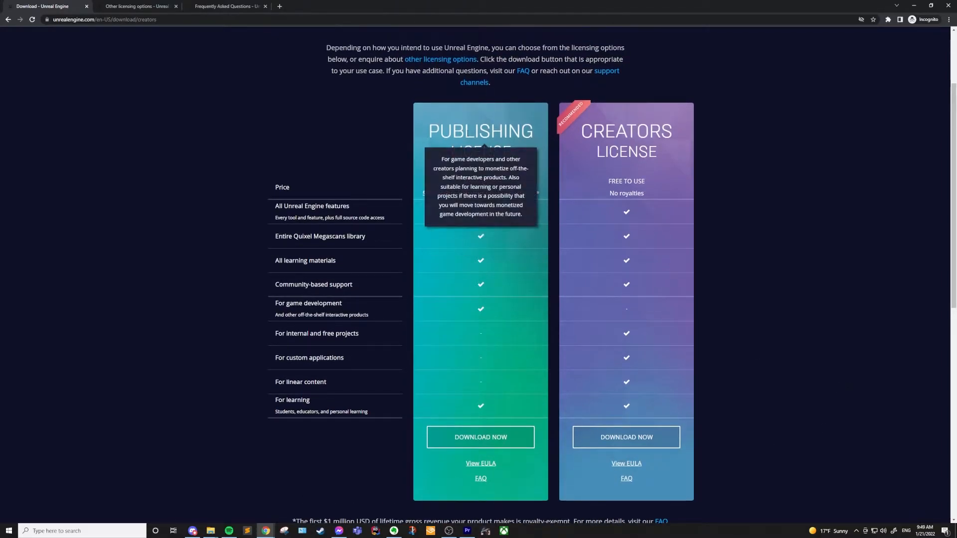
# Scroll the download page between the license comparison and the Other licensing options box
pyautogui.scroll(-3)
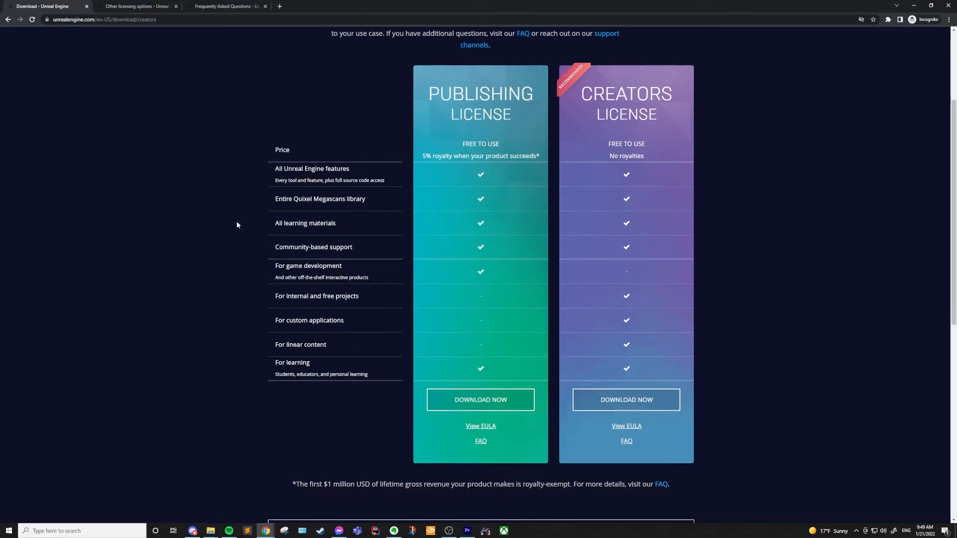
pyautogui.moveTo(464, 308)
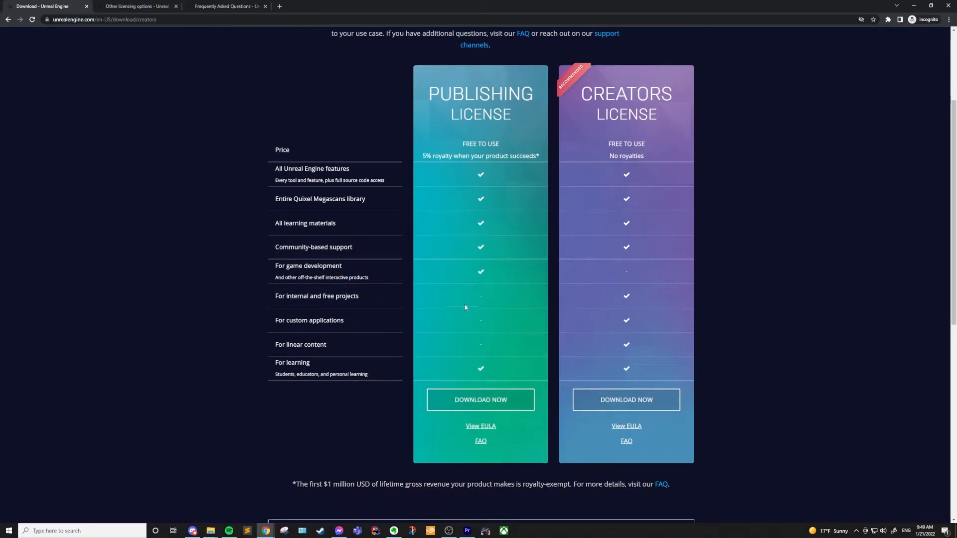
pyautogui.moveTo(537, 156)
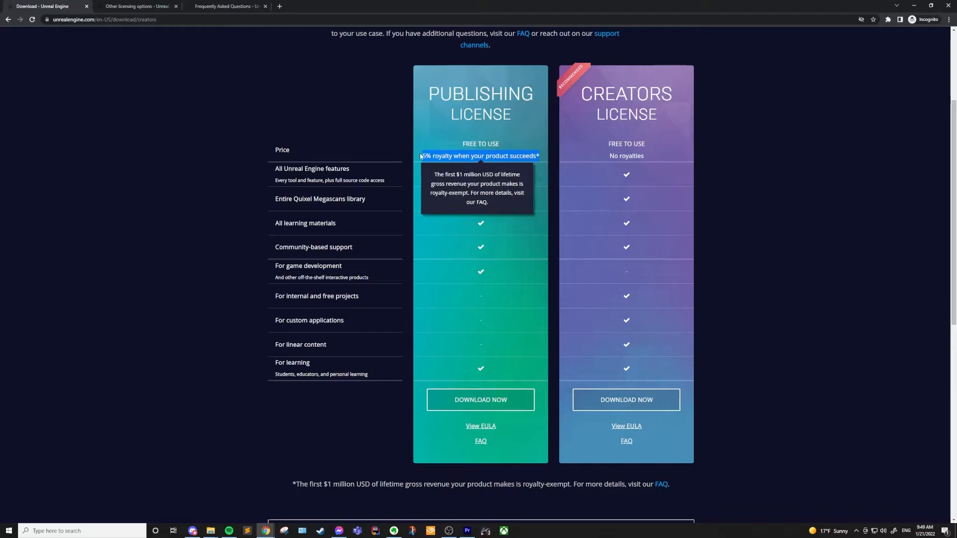
pyautogui.moveTo(212, 254)
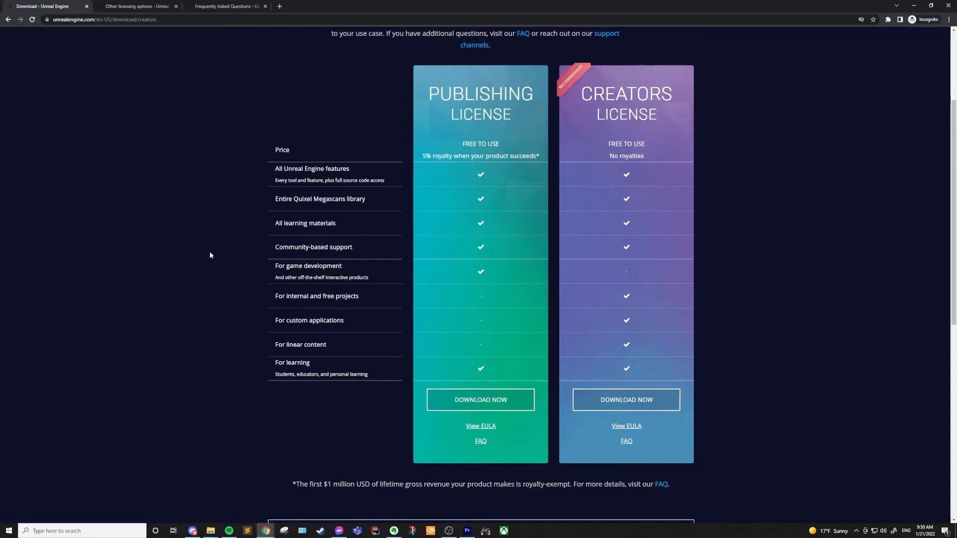
pyautogui.scroll(3)
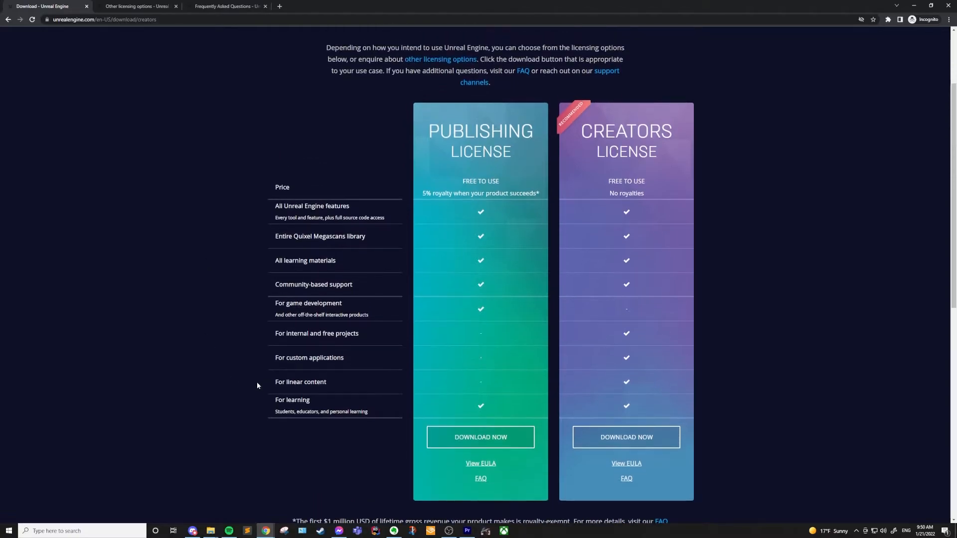
pyautogui.moveTo(249, 365)
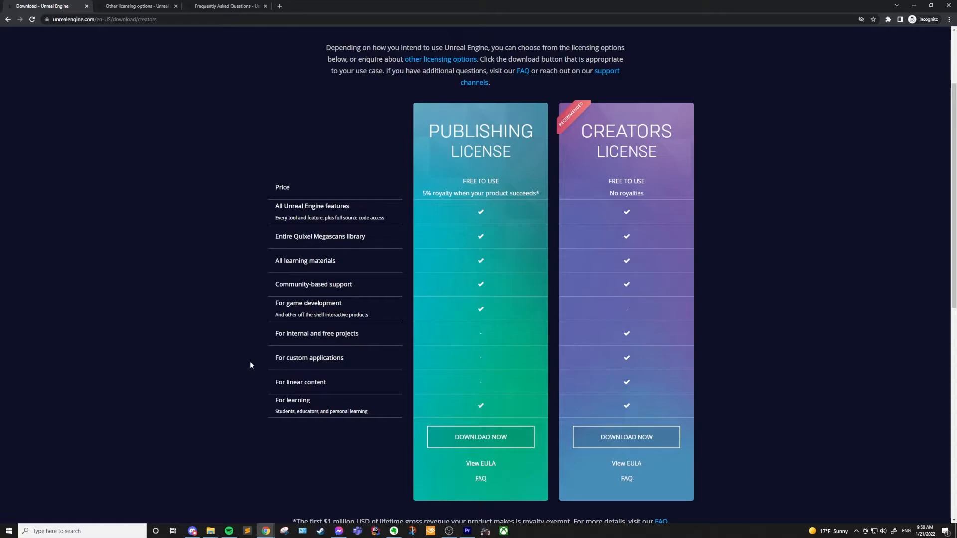
pyautogui.scroll(-3)
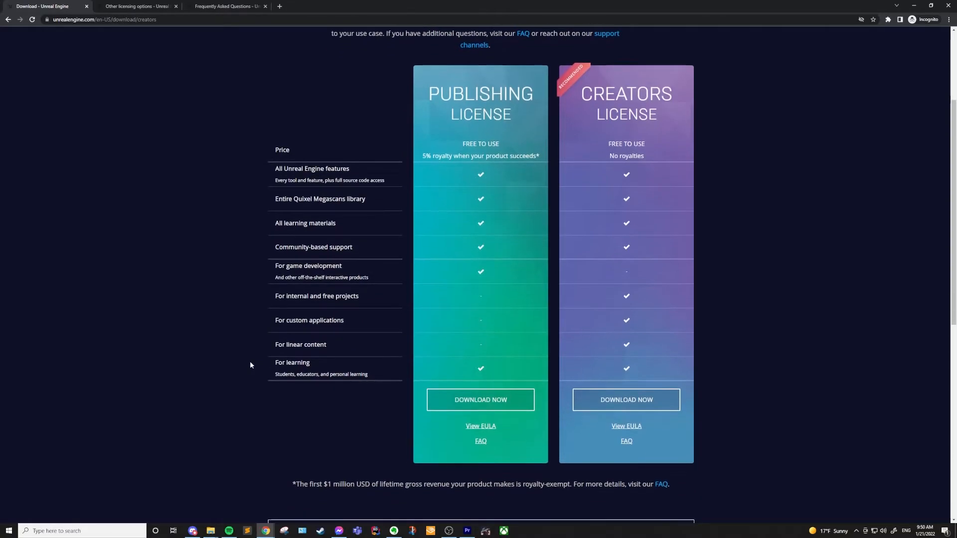
pyautogui.scroll(-3)
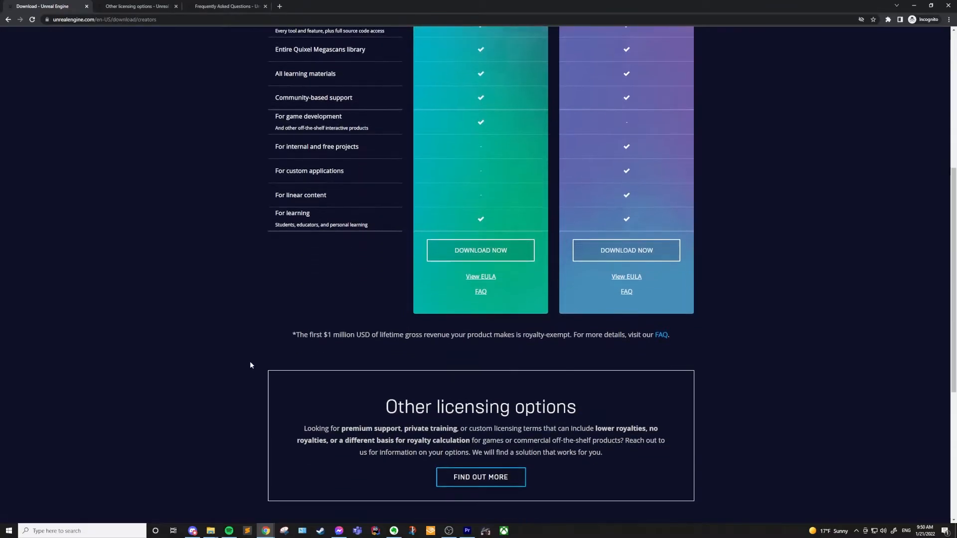
pyautogui.scroll(3)
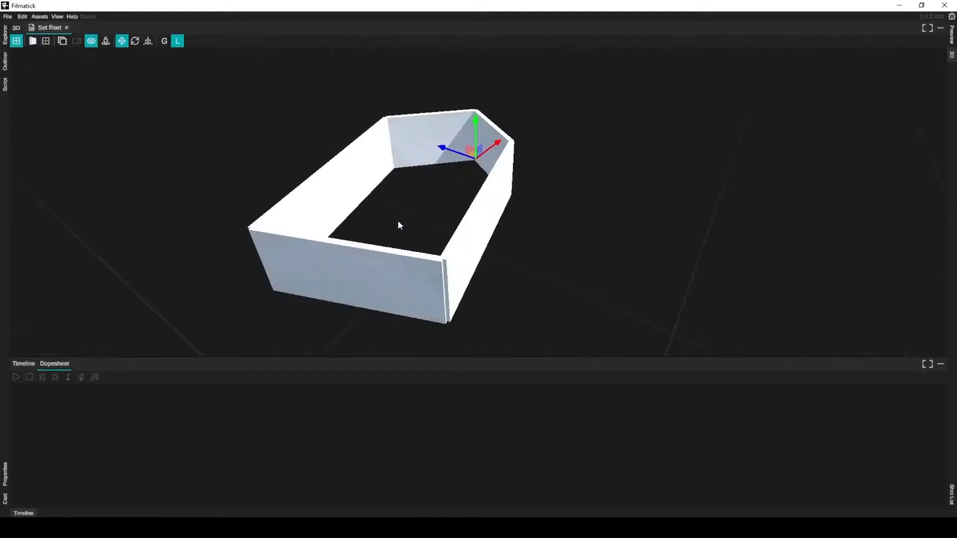
# Open the Explorer model library, then show Scene 40's furnished bedroom in top view
pyautogui.click(5, 28)
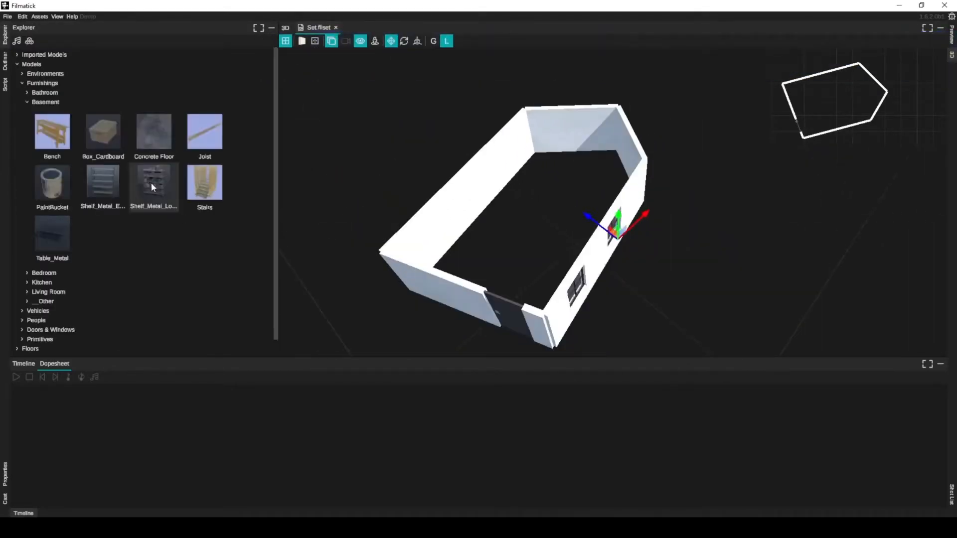
pyautogui.click(517, 27)
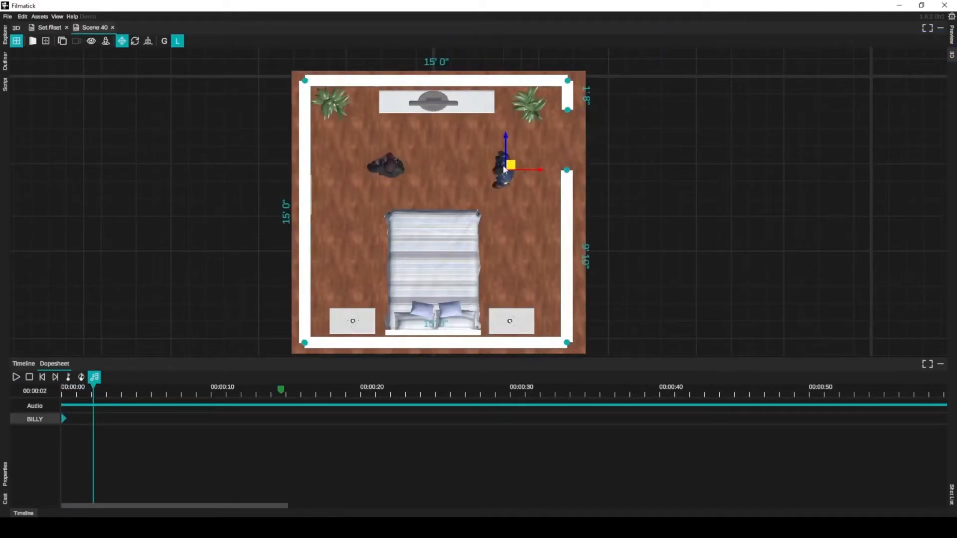
pyautogui.click(265, 530)
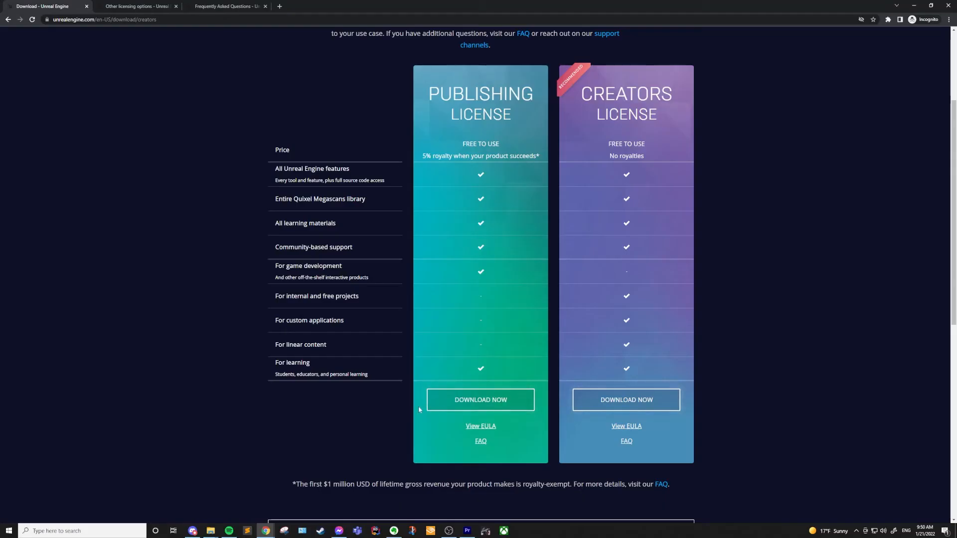
pyautogui.moveTo(111, 316)
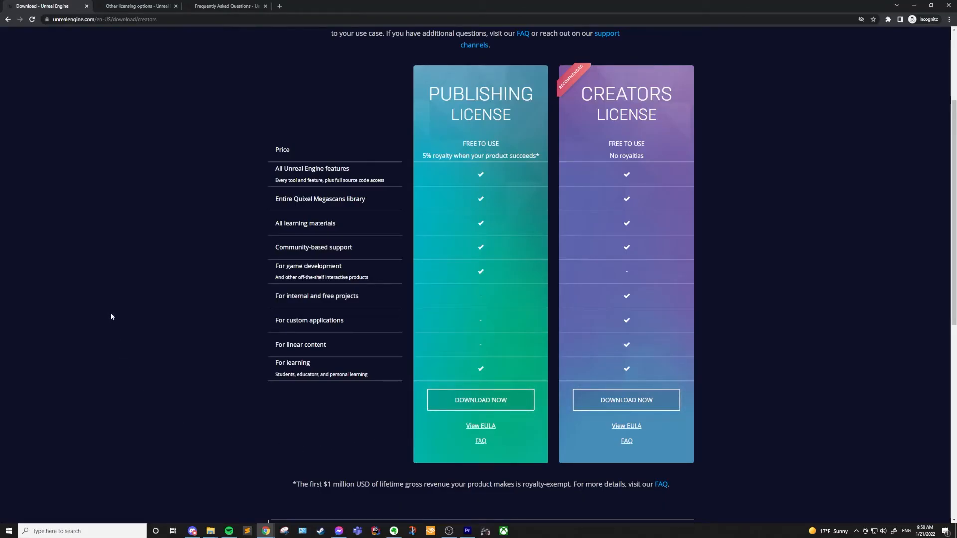
pyautogui.moveTo(717, 317)
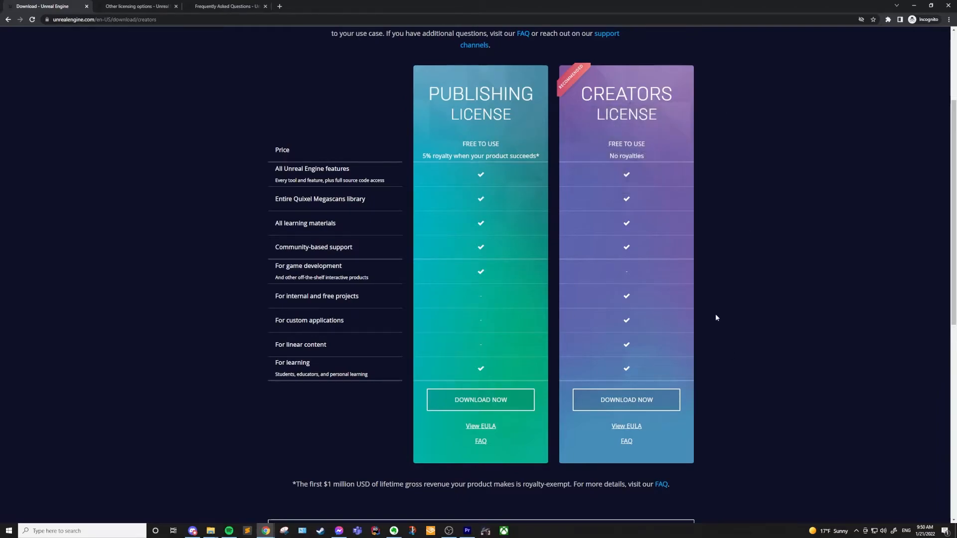
pyautogui.moveTo(261, 415)
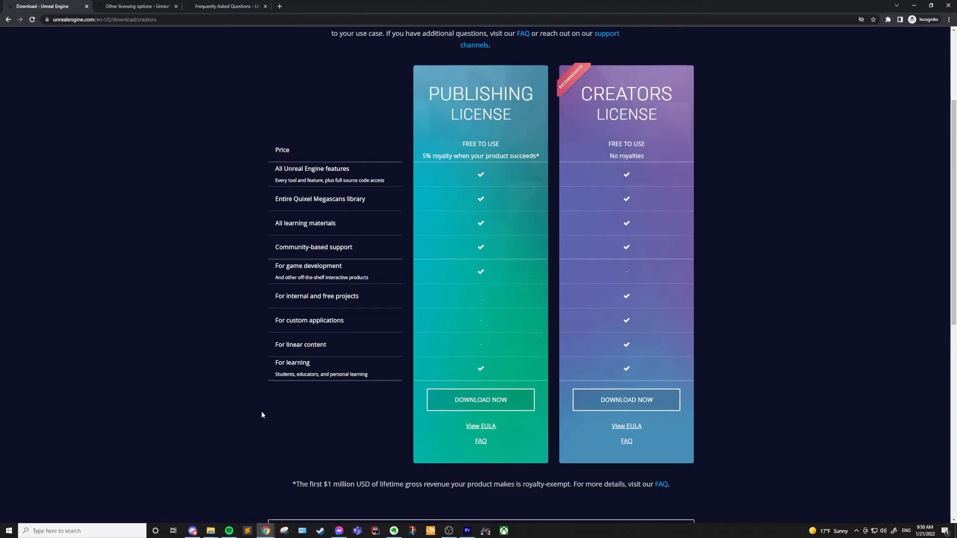
pyautogui.scroll(3)
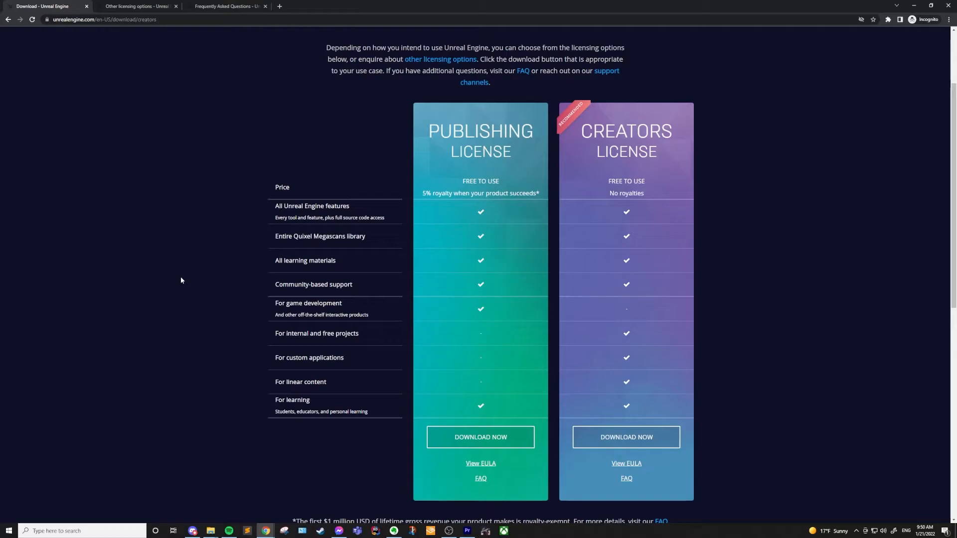
pyautogui.moveTo(139, 31)
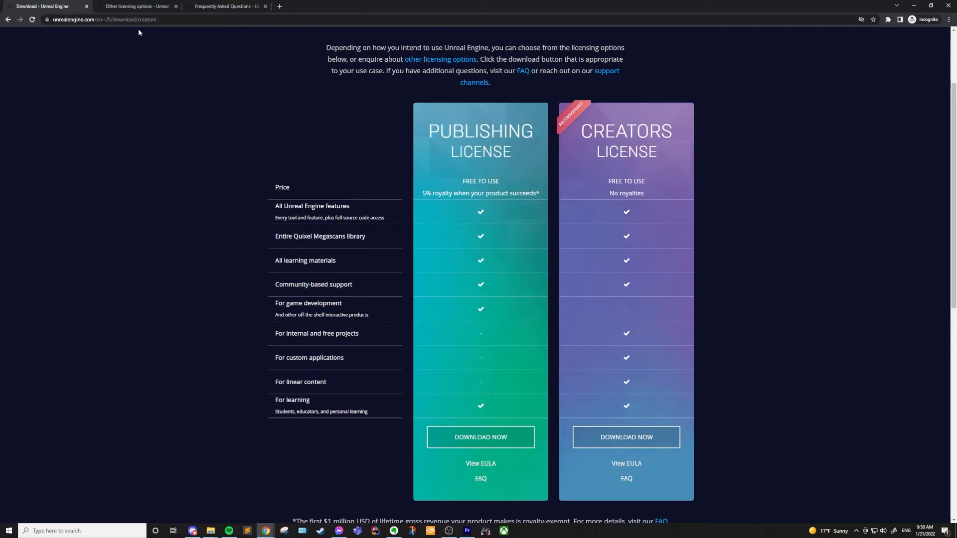
pyautogui.click(137, 6)
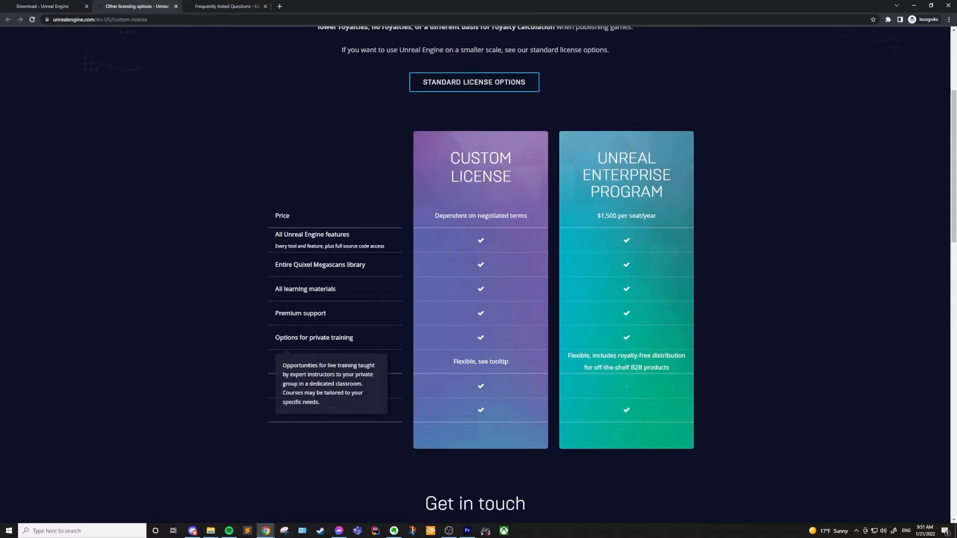
pyautogui.moveTo(805, 414)
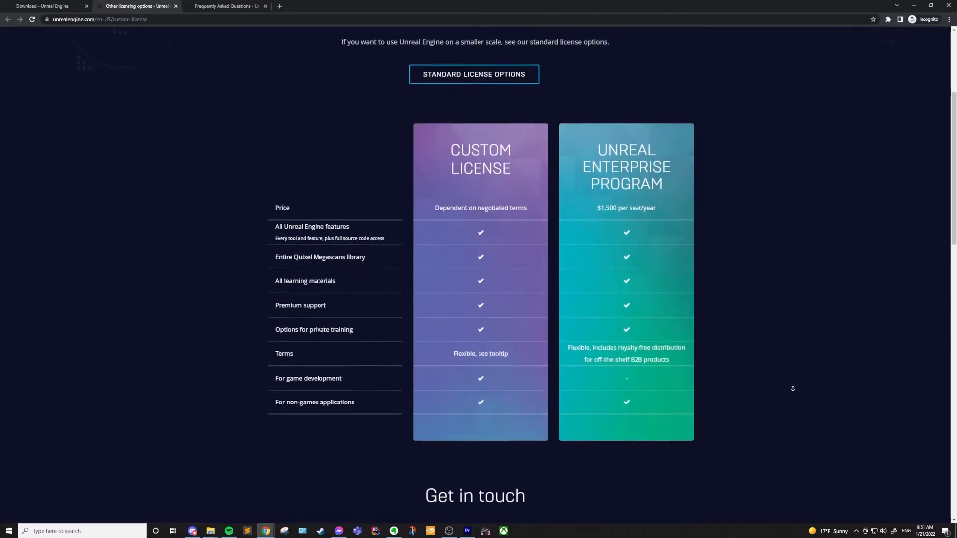
pyautogui.scroll(-3)
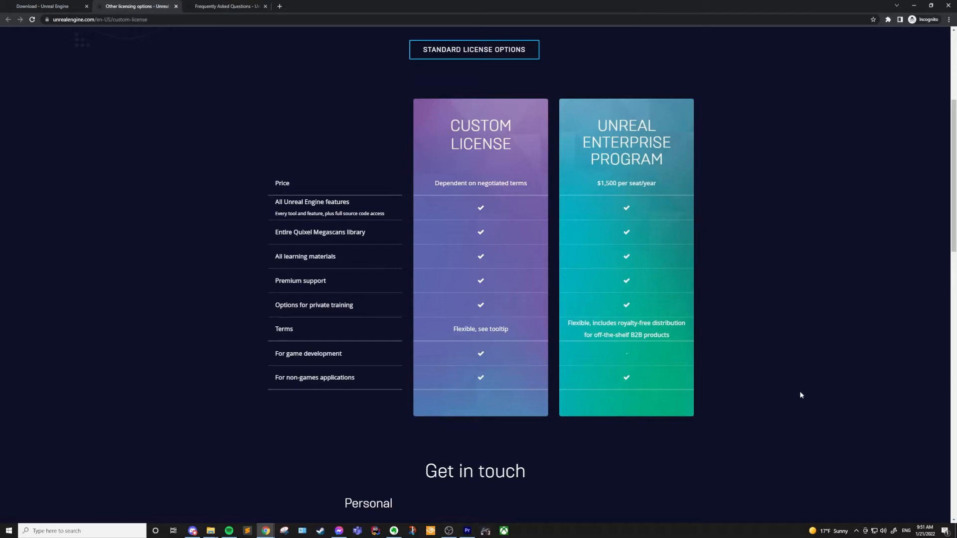
pyautogui.moveTo(748, 270)
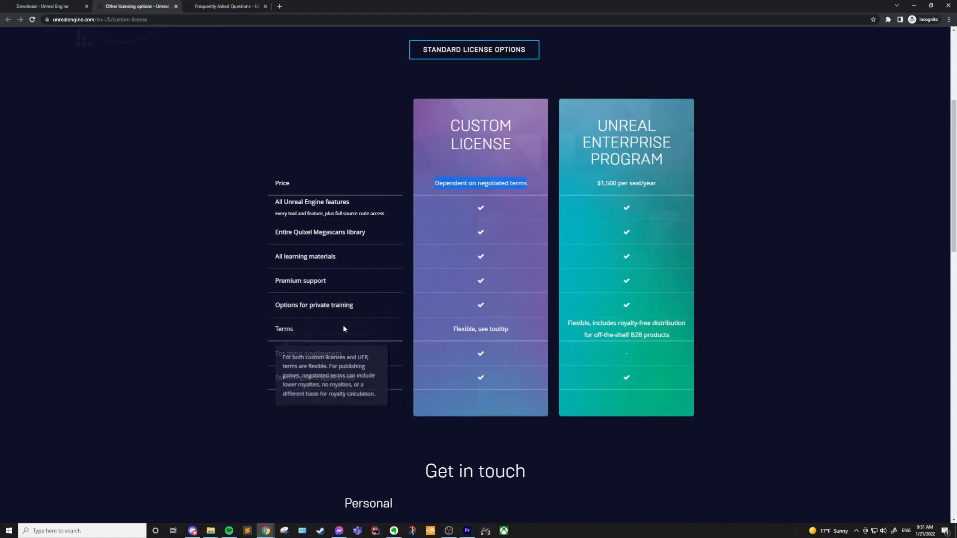
pyautogui.moveTo(254, 370)
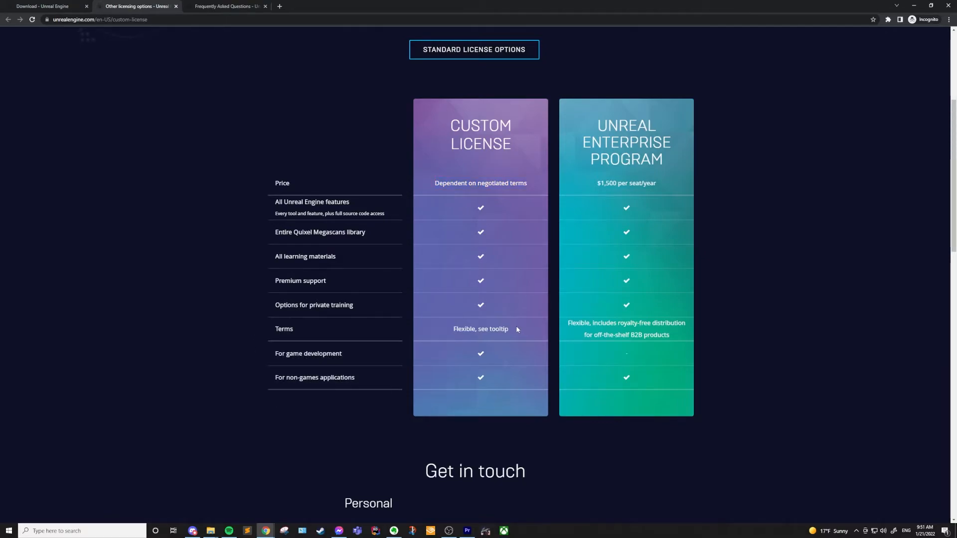
pyautogui.moveTo(228, 282)
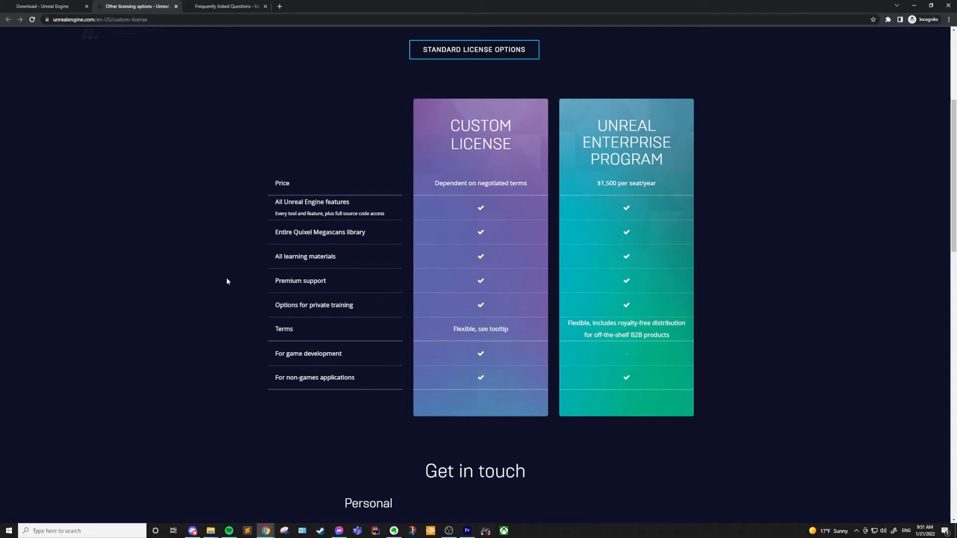
pyautogui.moveTo(222, 280)
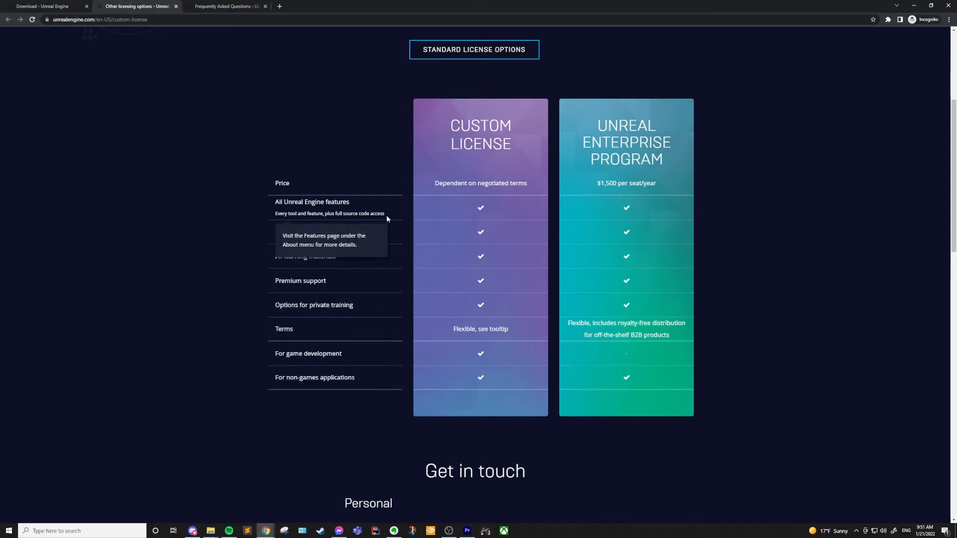
pyautogui.moveTo(227, 210)
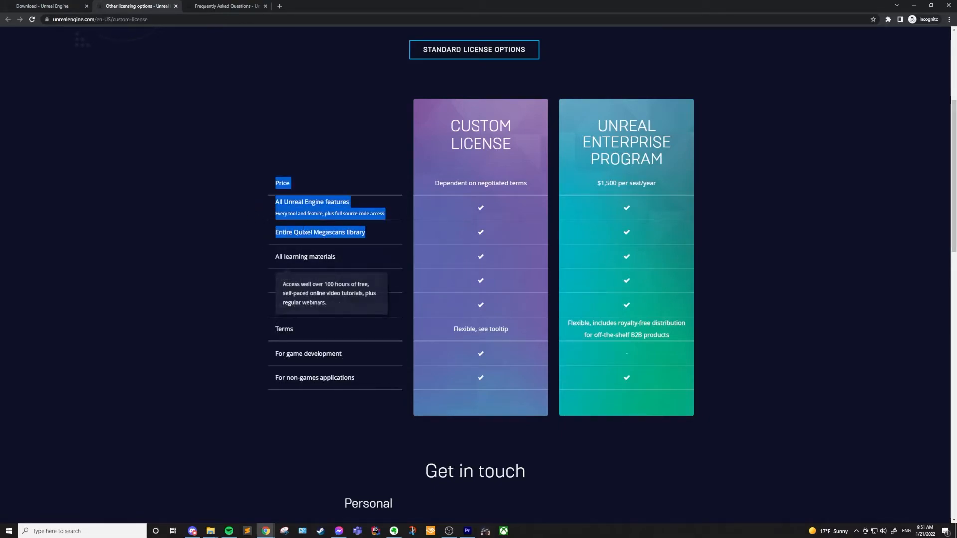
pyautogui.moveTo(303, 298)
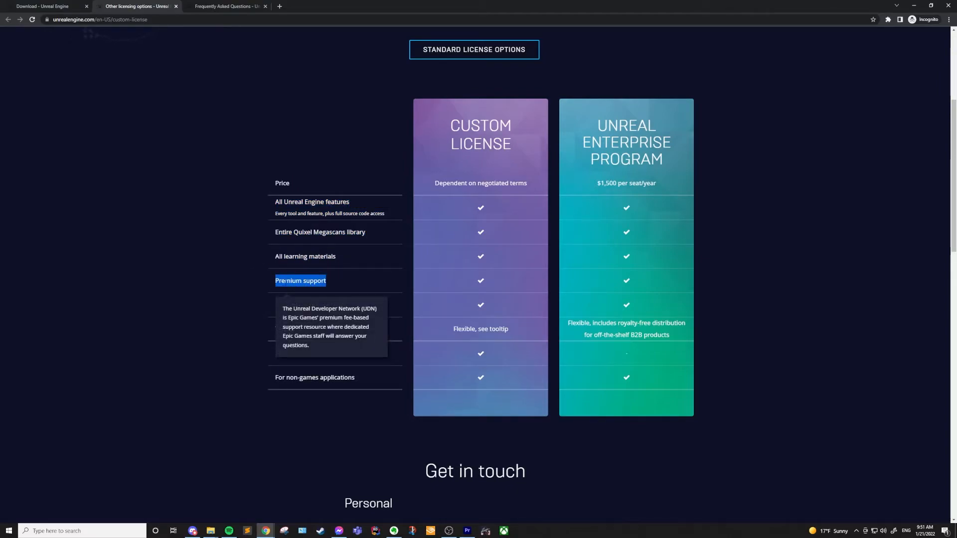
pyautogui.moveTo(313, 305)
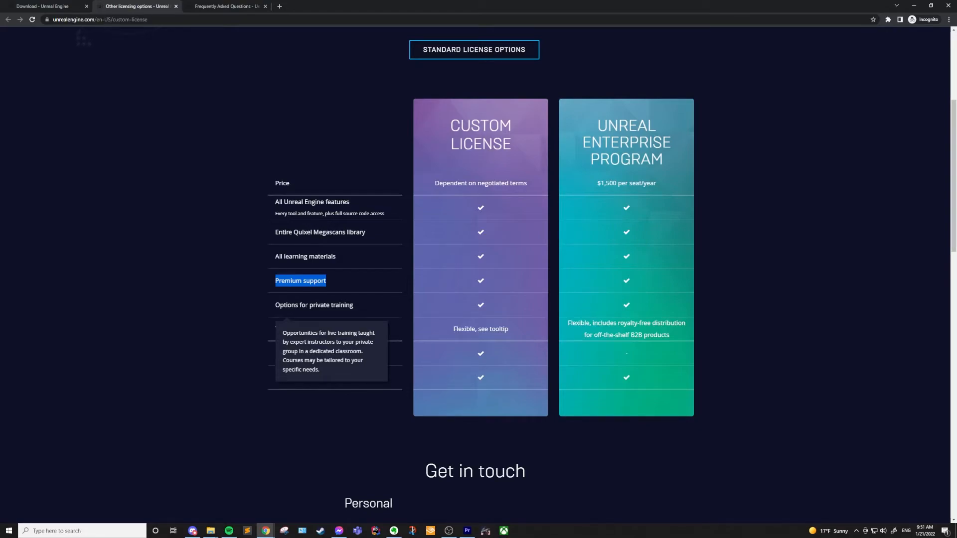
pyautogui.moveTo(210, 368)
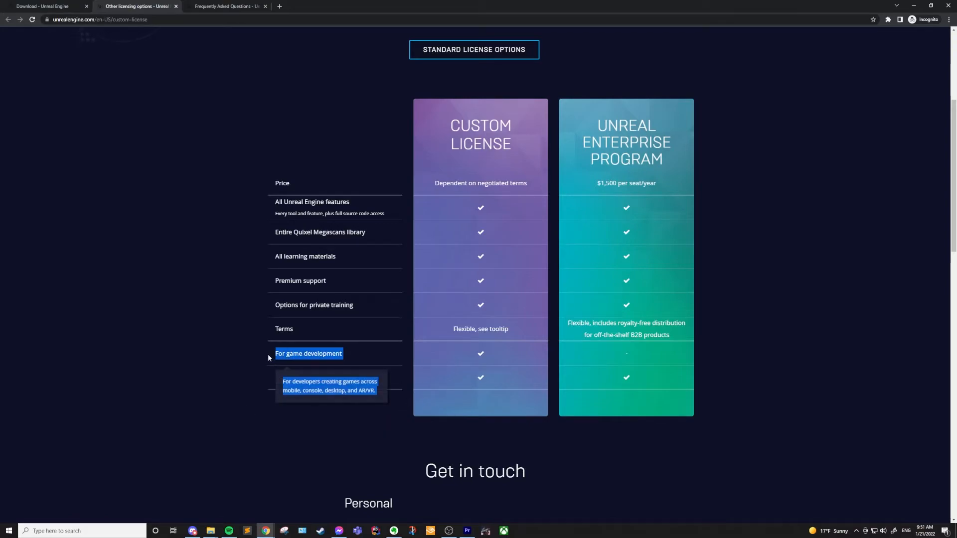
pyautogui.moveTo(488, 353)
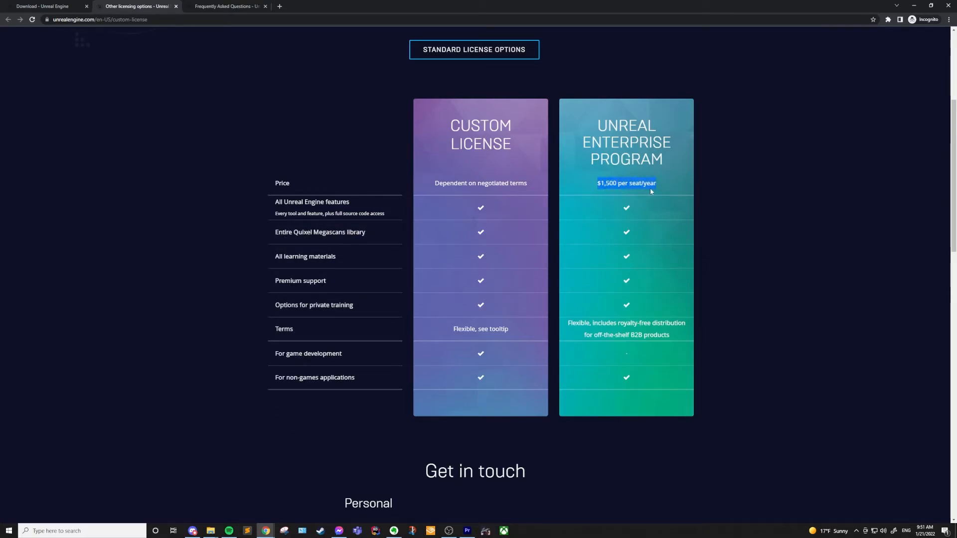
pyautogui.moveTo(600, 192)
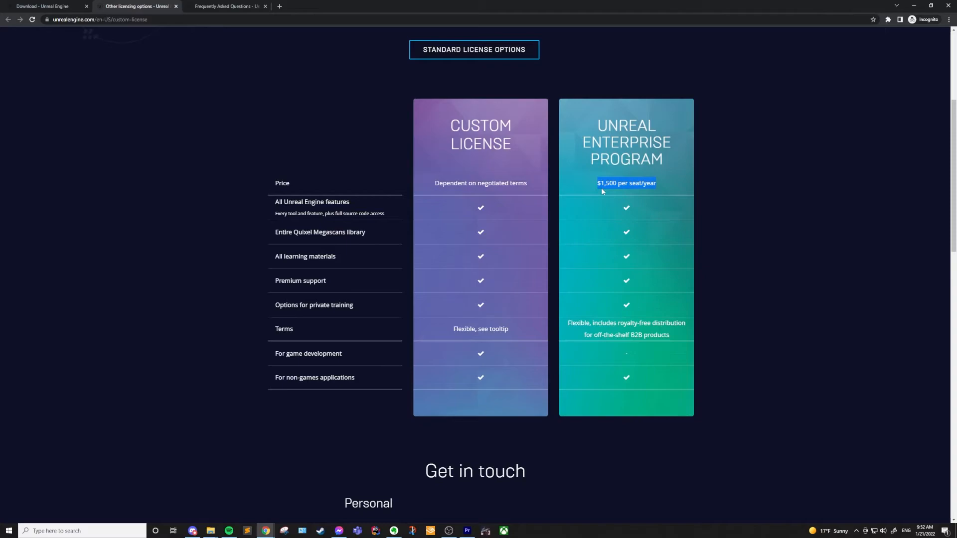
pyautogui.moveTo(593, 191)
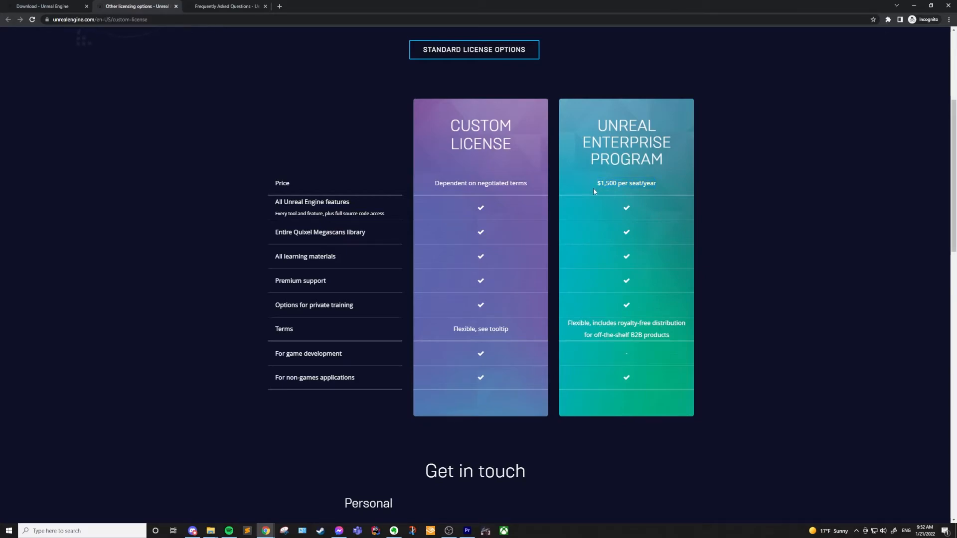
pyautogui.moveTo(742, 328)
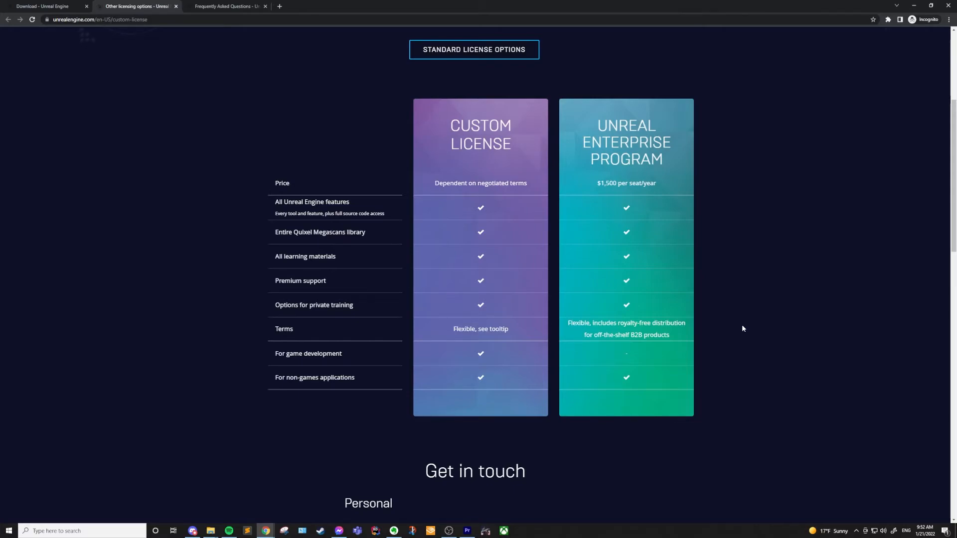
pyautogui.moveTo(738, 325)
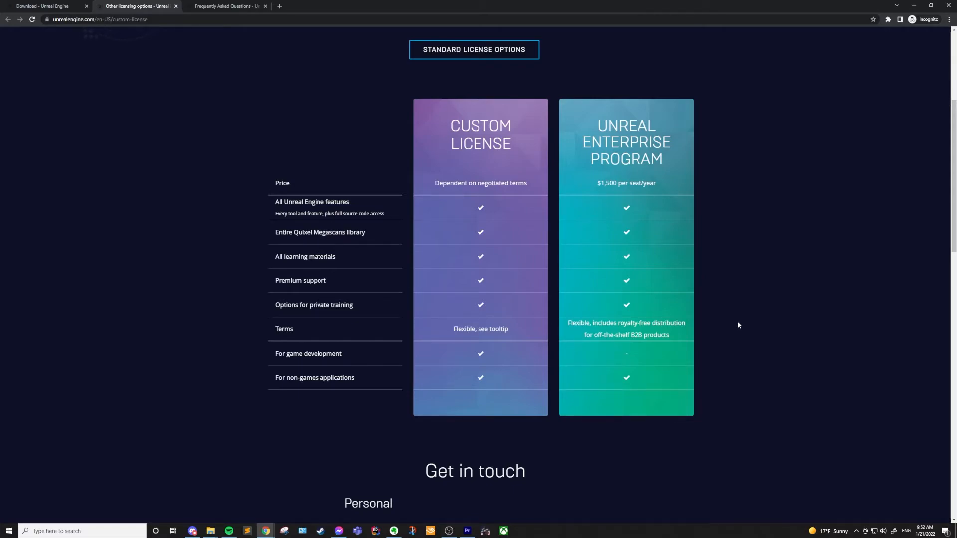
pyautogui.moveTo(638, 297)
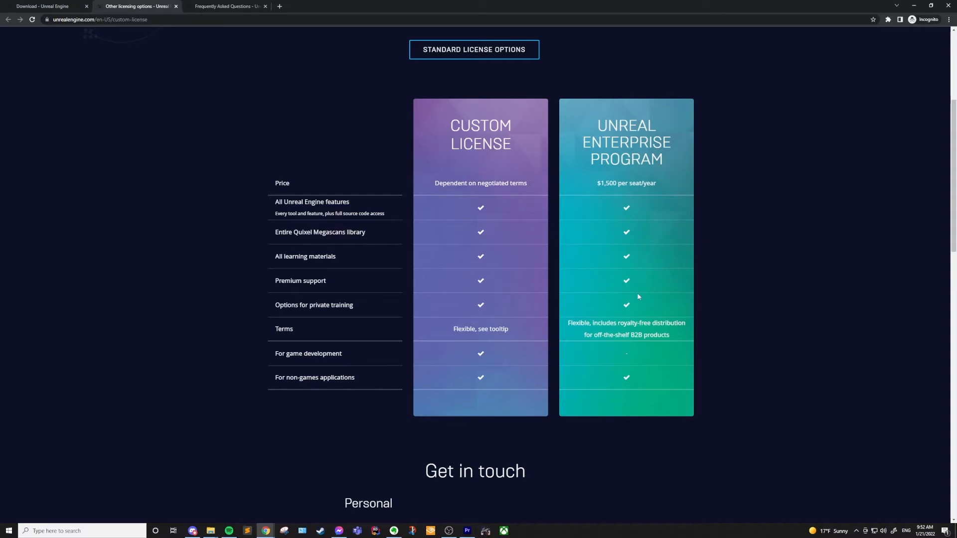
pyautogui.moveTo(690, 344)
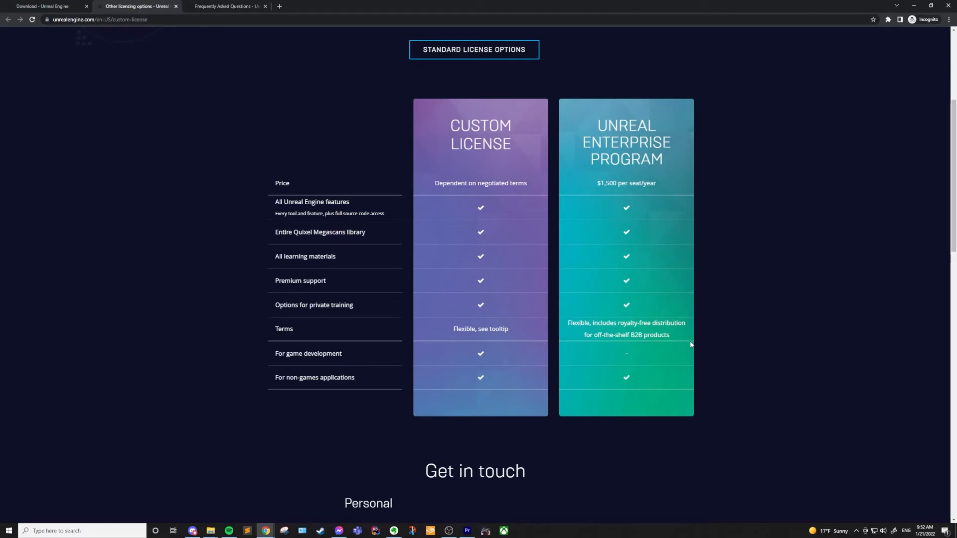
pyautogui.scroll(-3)
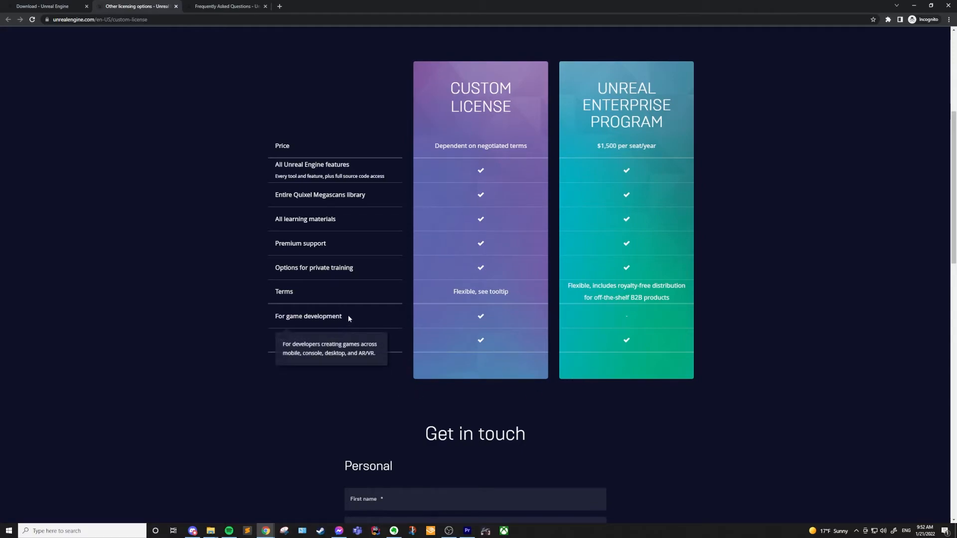
pyautogui.moveTo(670, 352)
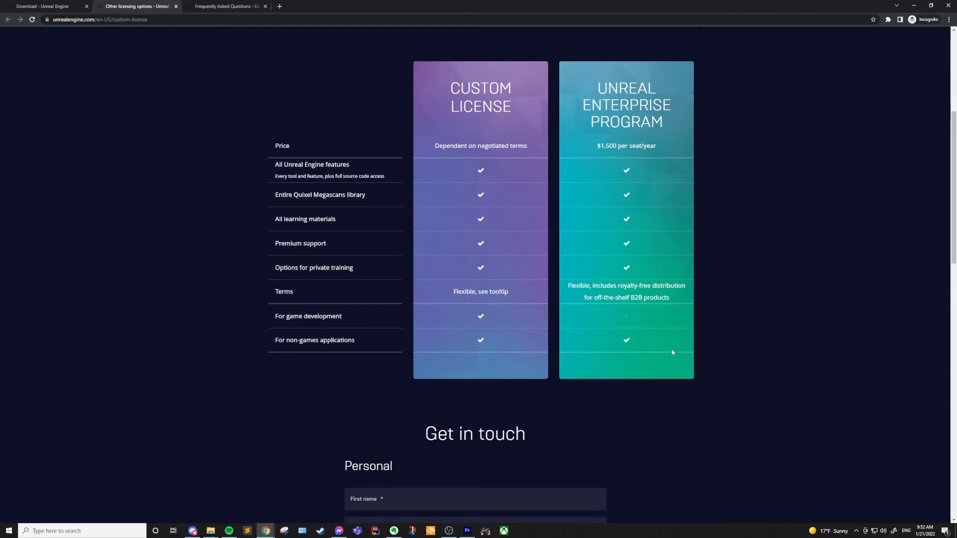
pyautogui.moveTo(729, 349)
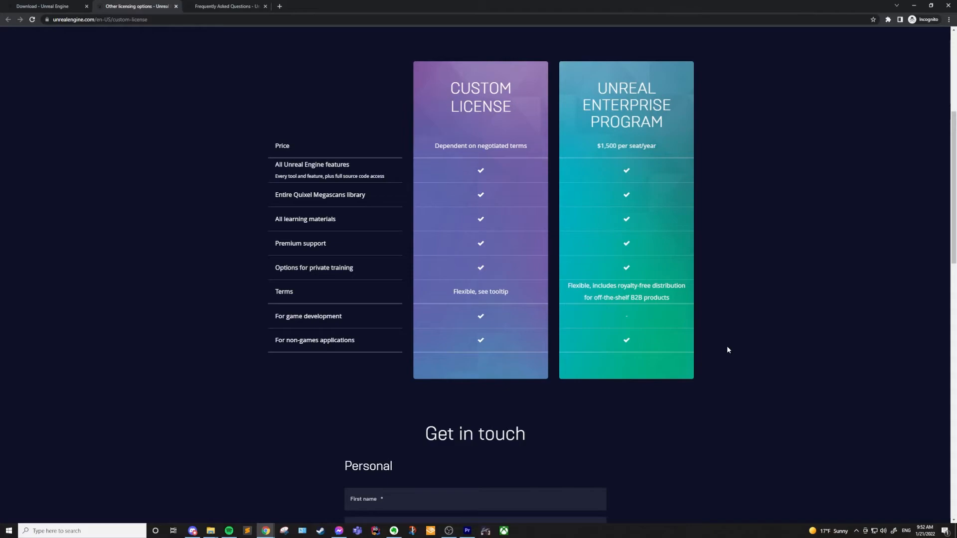
# Switch to the Download tab showing the Publishing versus Creators license comparison
pyautogui.click(45, 6)
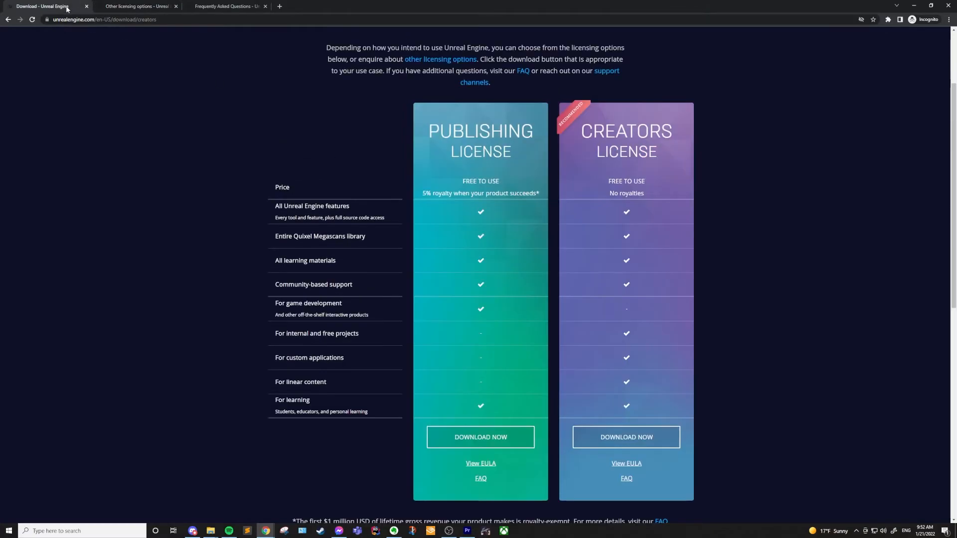
pyautogui.moveTo(737, 177)
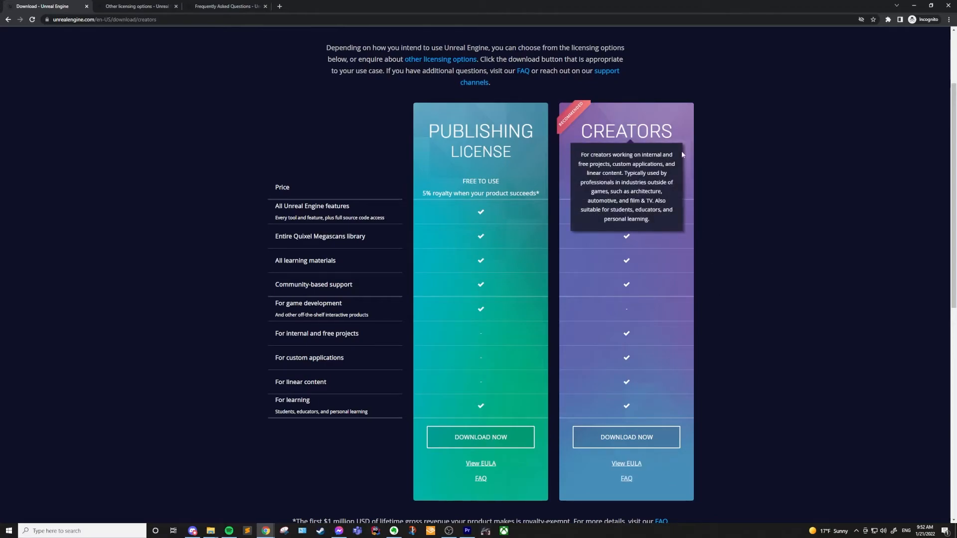
pyautogui.moveTo(647, 197)
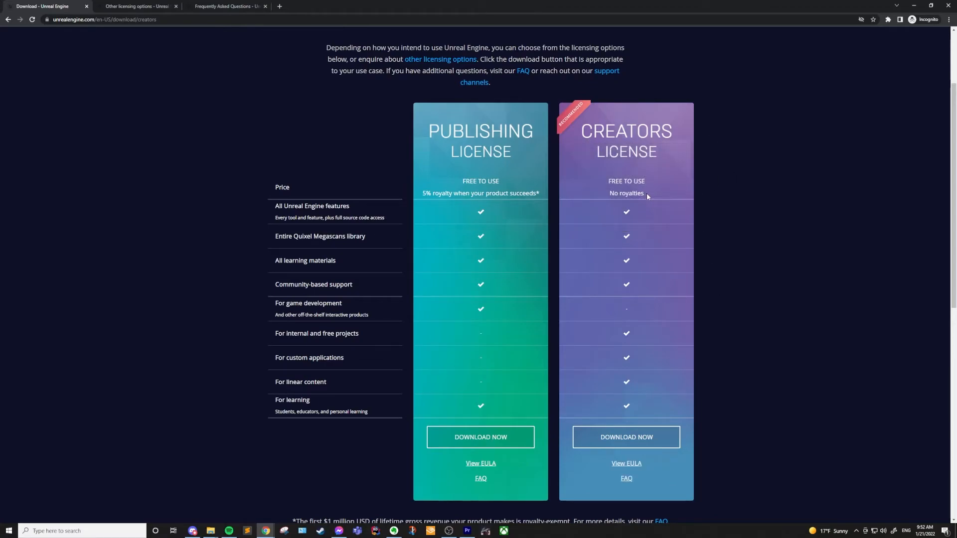
pyautogui.moveTo(757, 226)
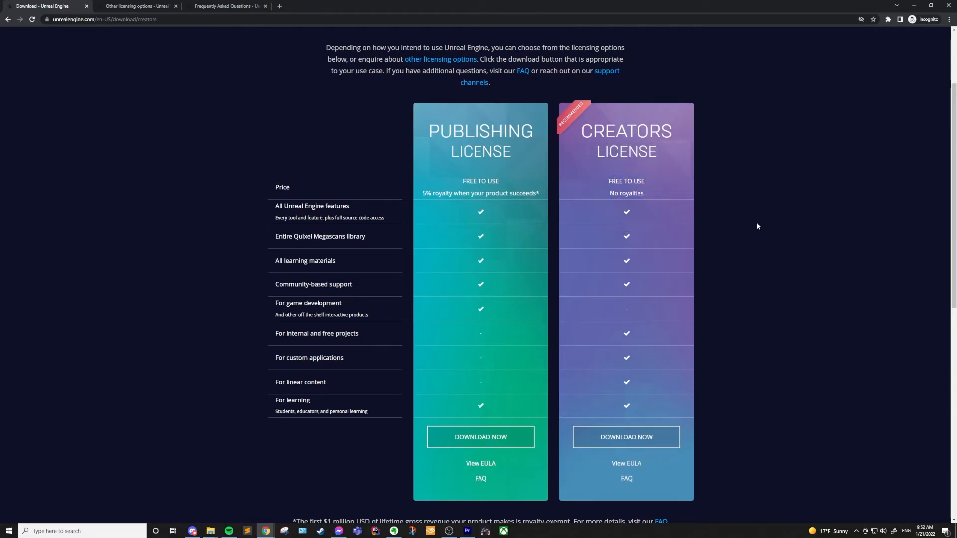
pyautogui.moveTo(480, 193)
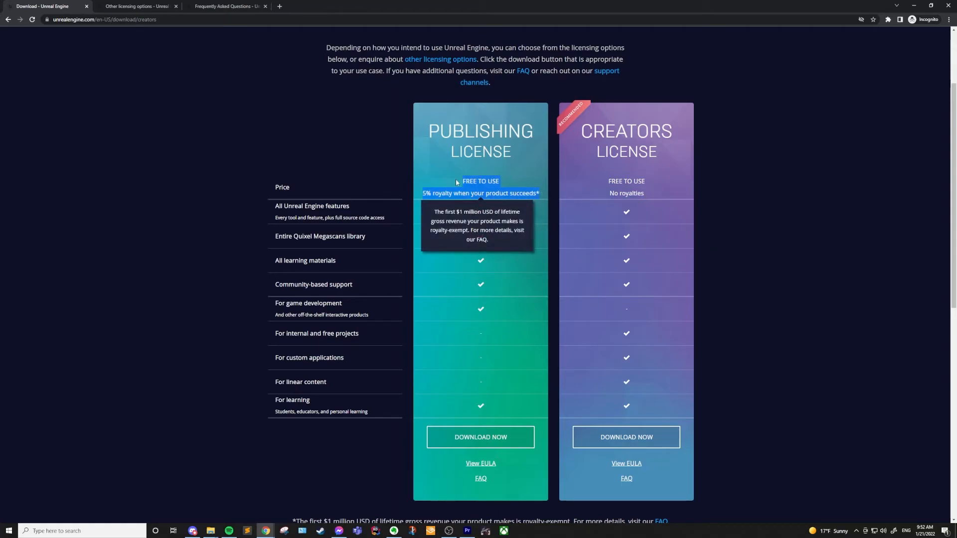
# Switch to the Other Licensing Options tab comparing Custom License and Enterprise Program
pyautogui.click(136, 6)
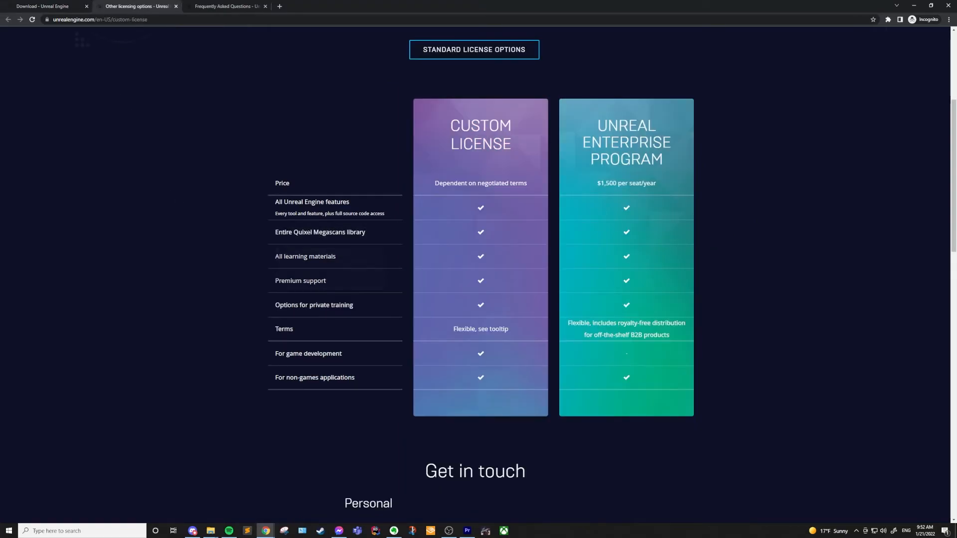
pyautogui.moveTo(685, 152)
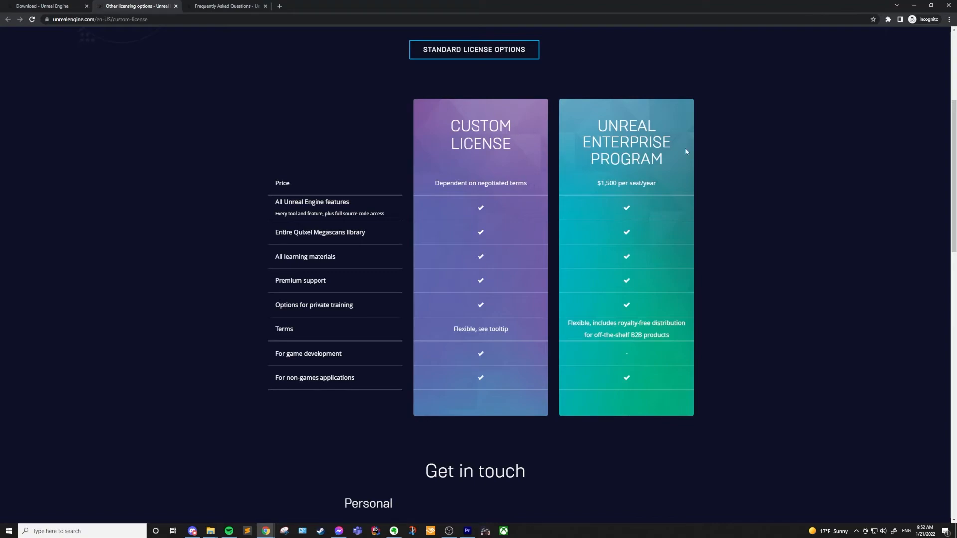
pyautogui.moveTo(529, 187)
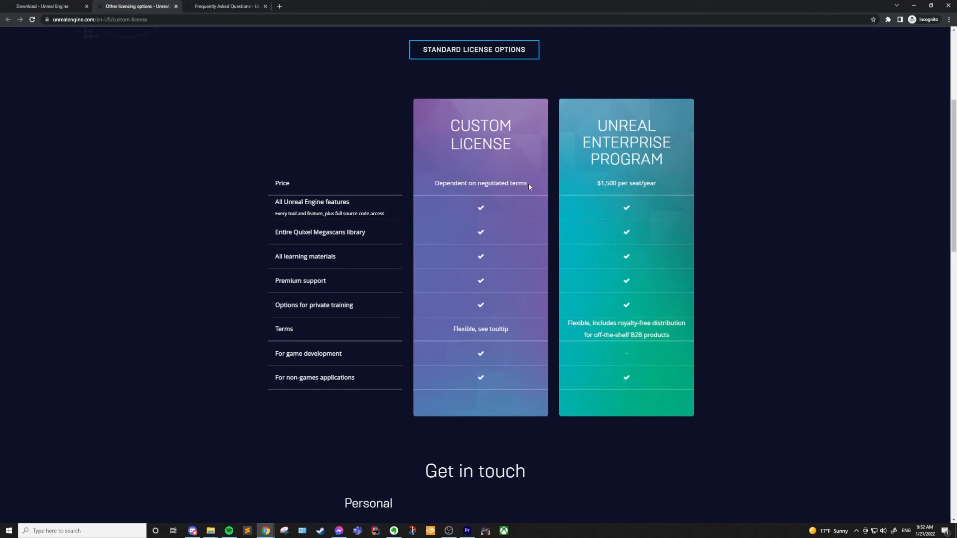
pyautogui.moveTo(763, 215)
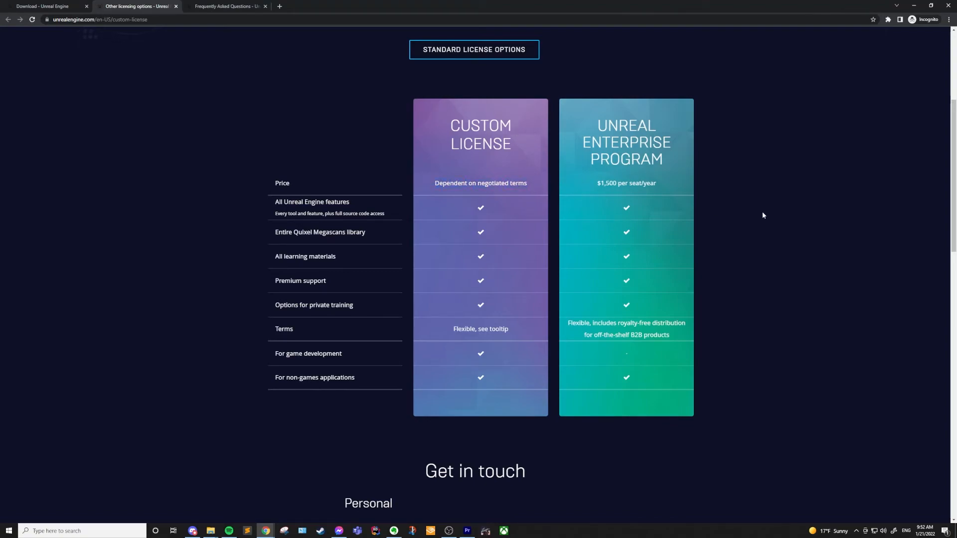
pyautogui.moveTo(754, 229)
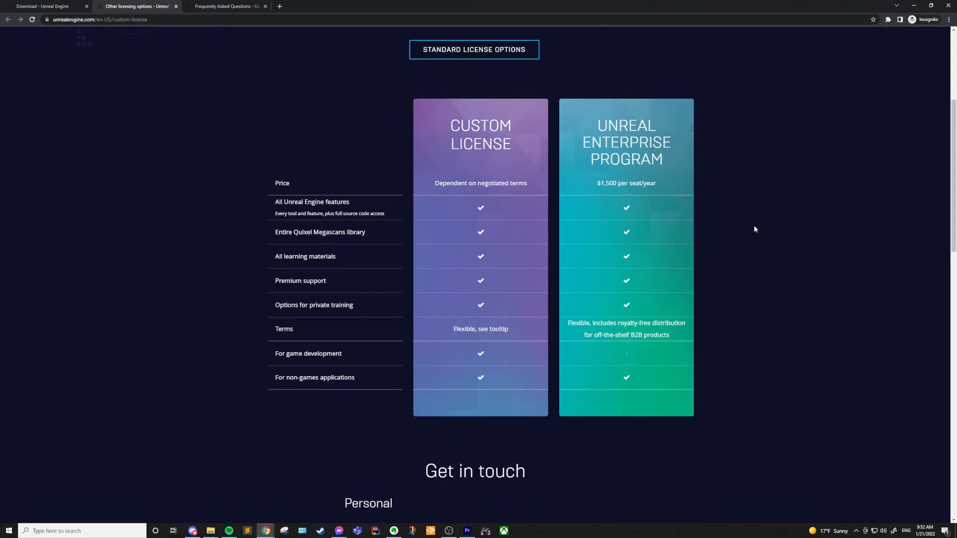
pyautogui.moveTo(756, 240)
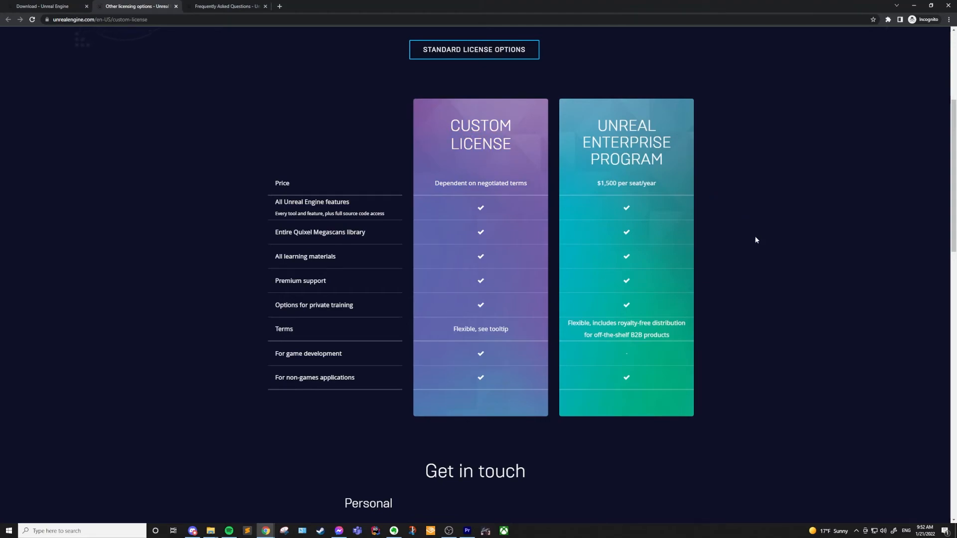